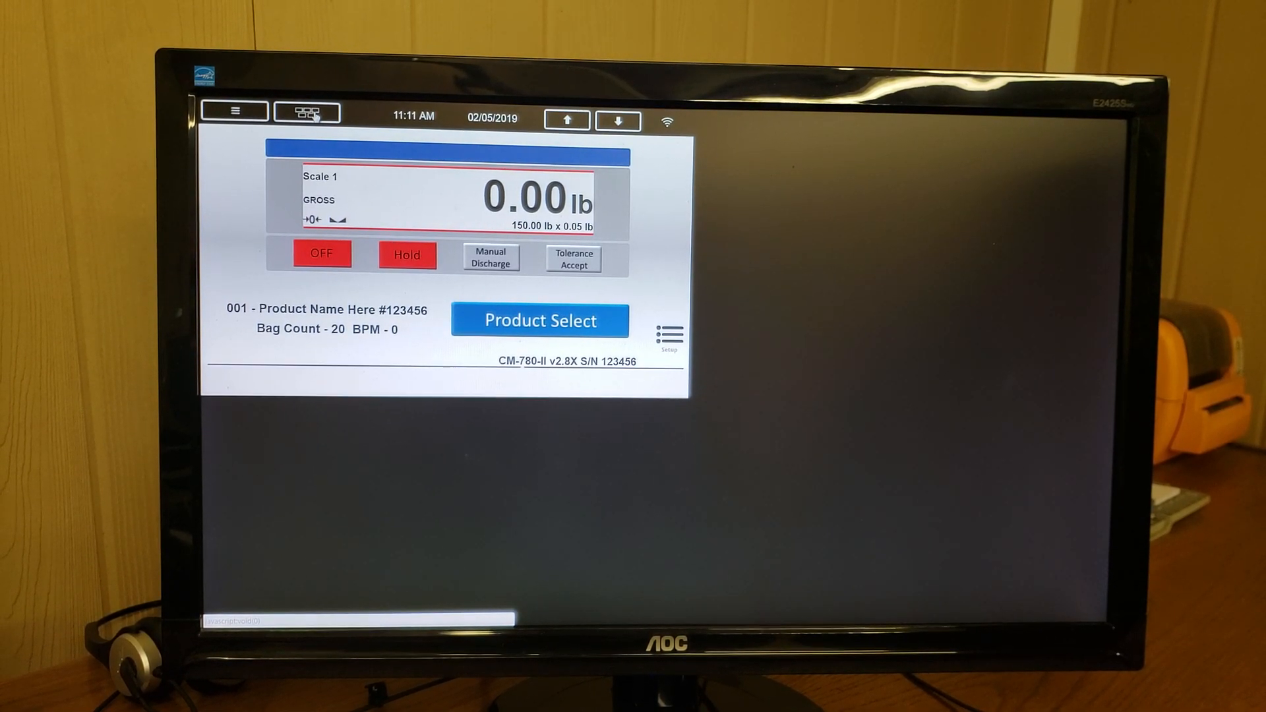
# Show and close the keypad functions panel, then keep the current system time.
pyautogui.click(307, 112)
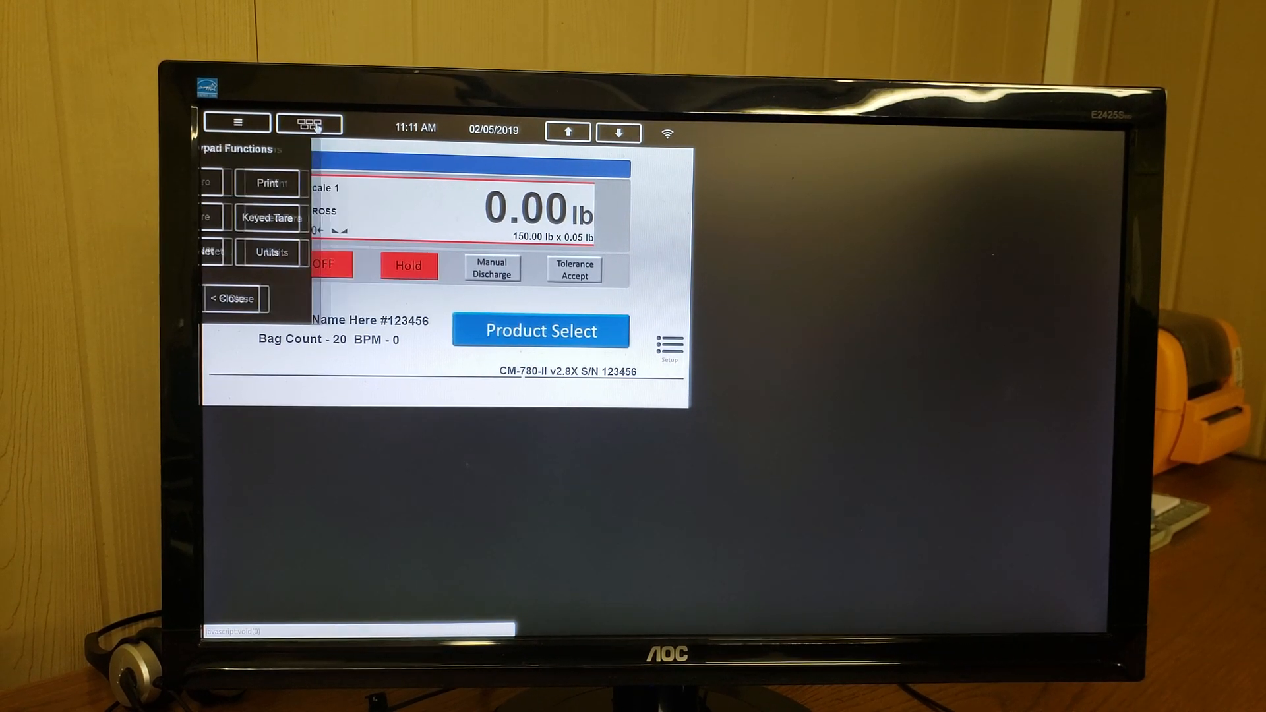
pyautogui.click(234, 299)
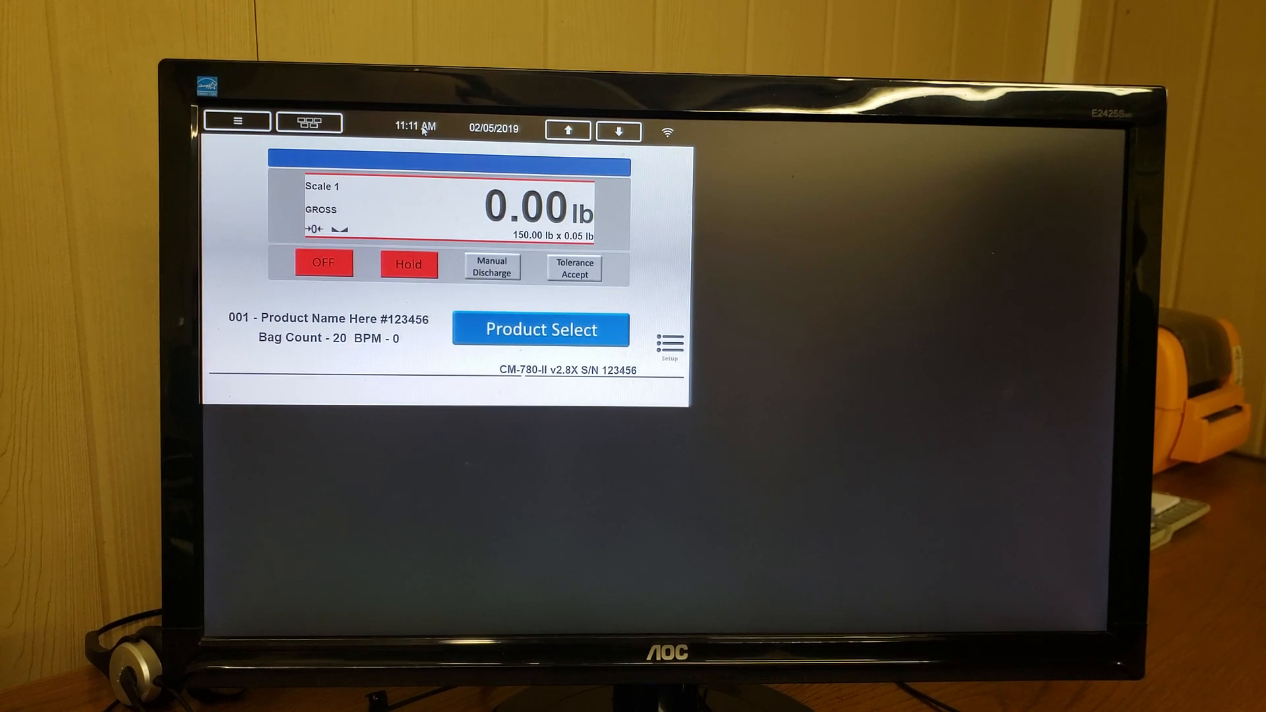
pyautogui.click(414, 128)
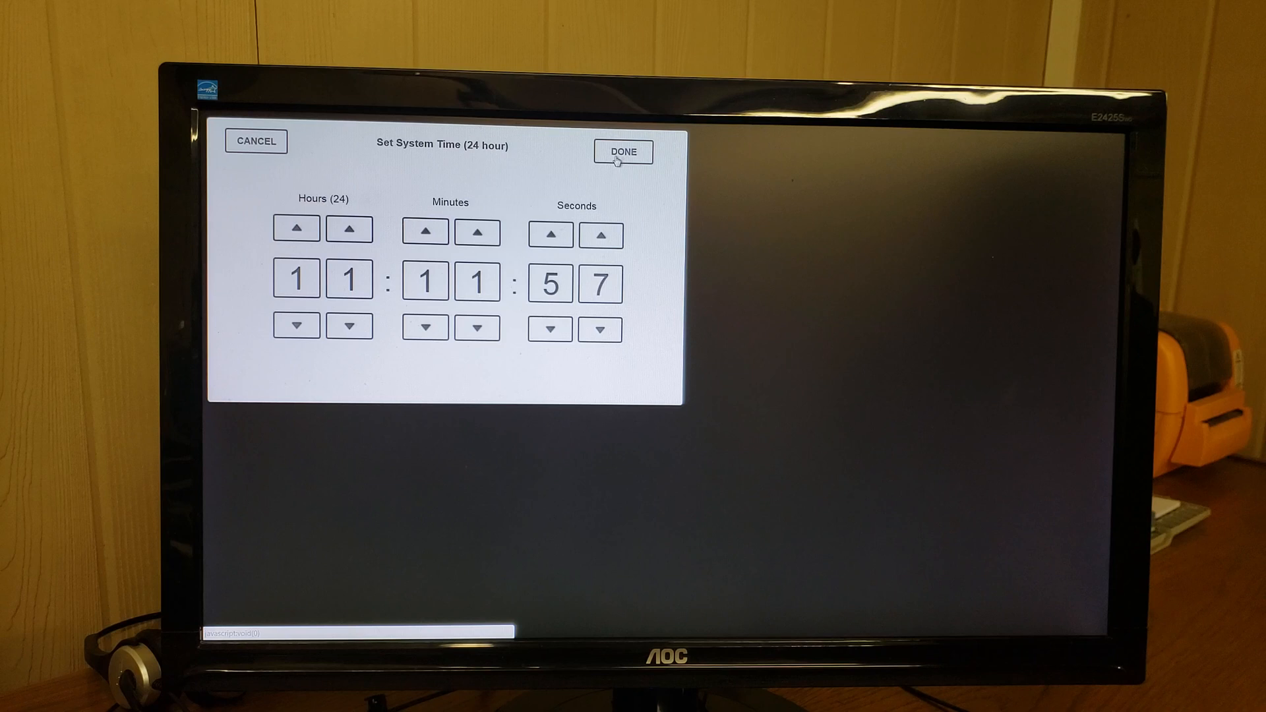
pyautogui.click(622, 152)
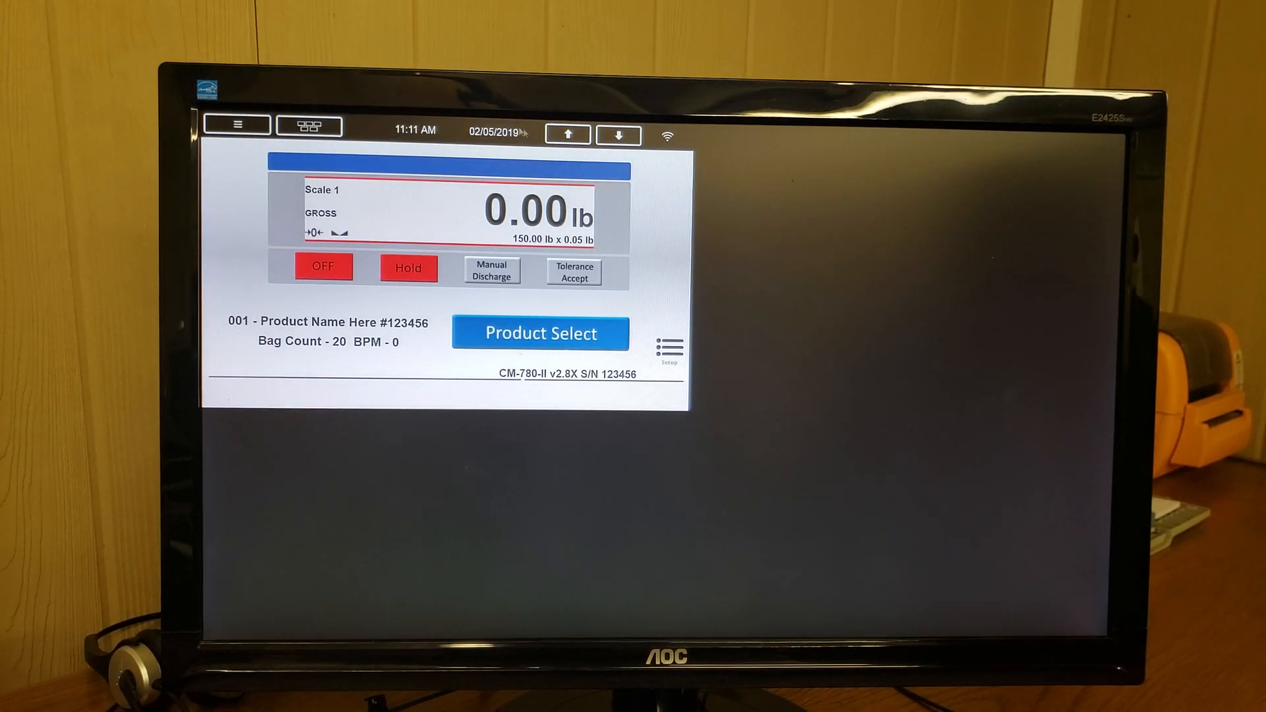
# Keep the current system date and review the wired Ethernet network information.
pyautogui.click(496, 132)
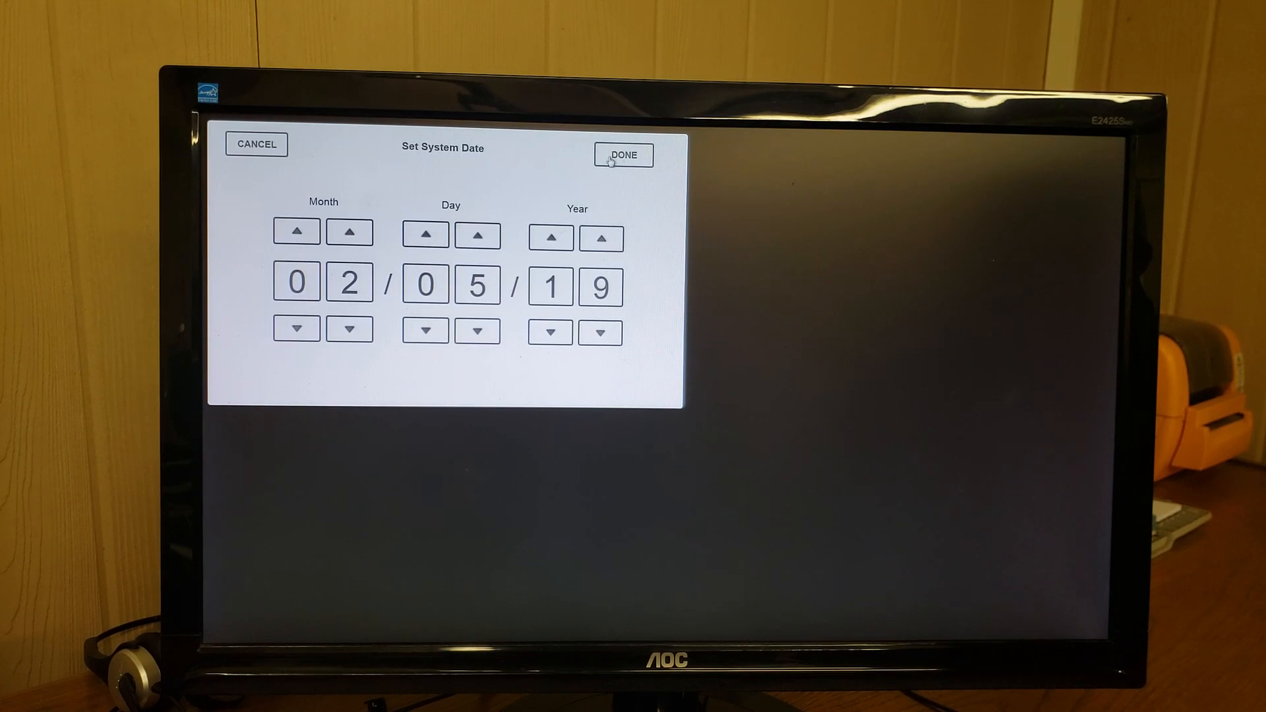
pyautogui.click(622, 155)
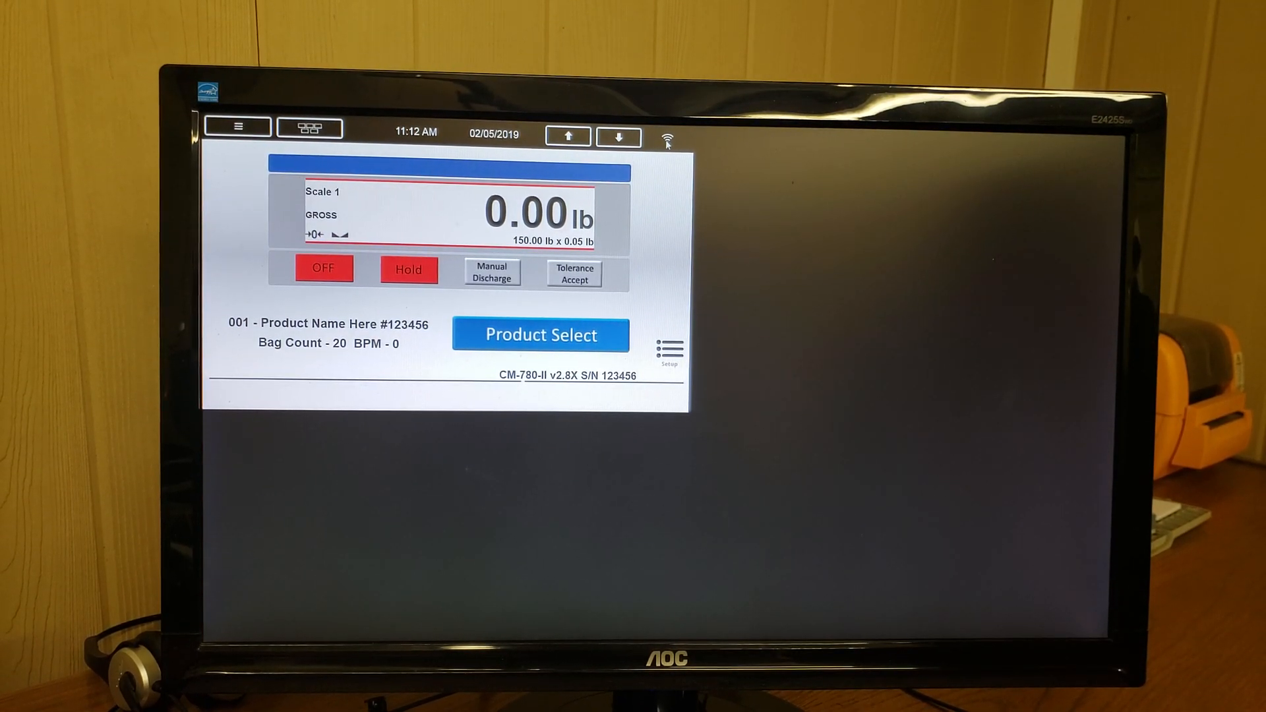
pyautogui.click(664, 136)
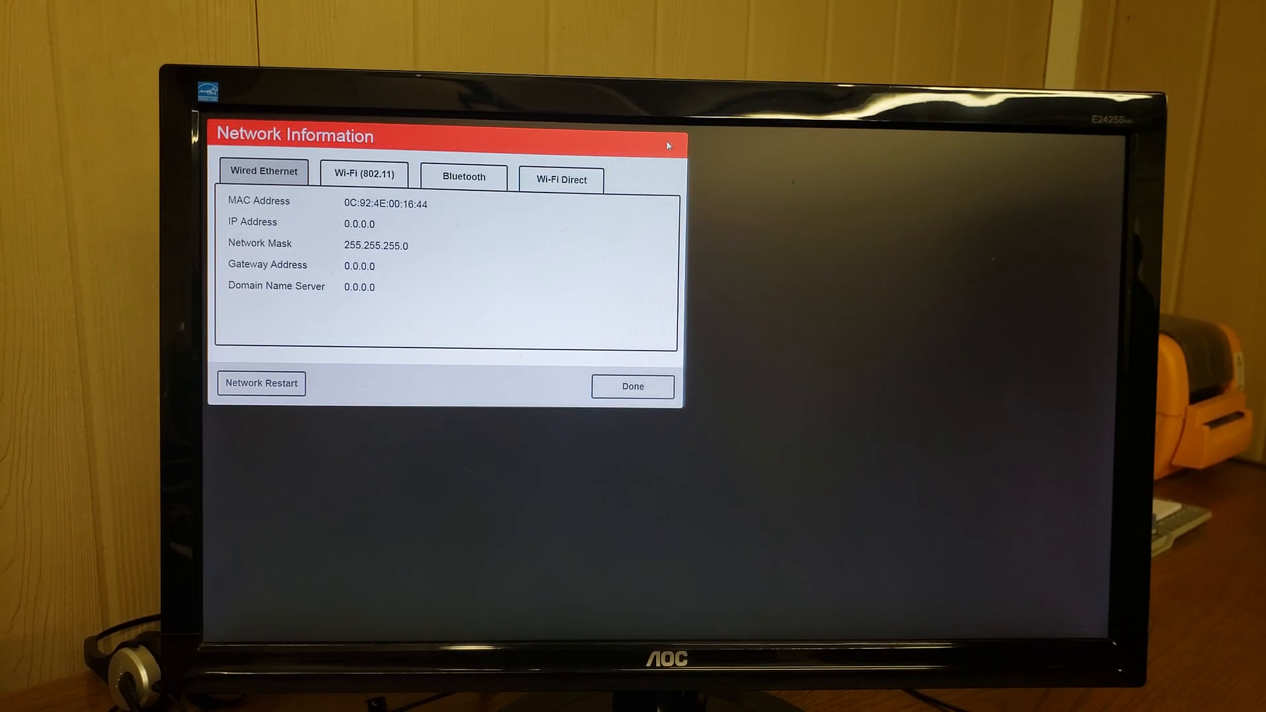
pyautogui.moveTo(572, 264)
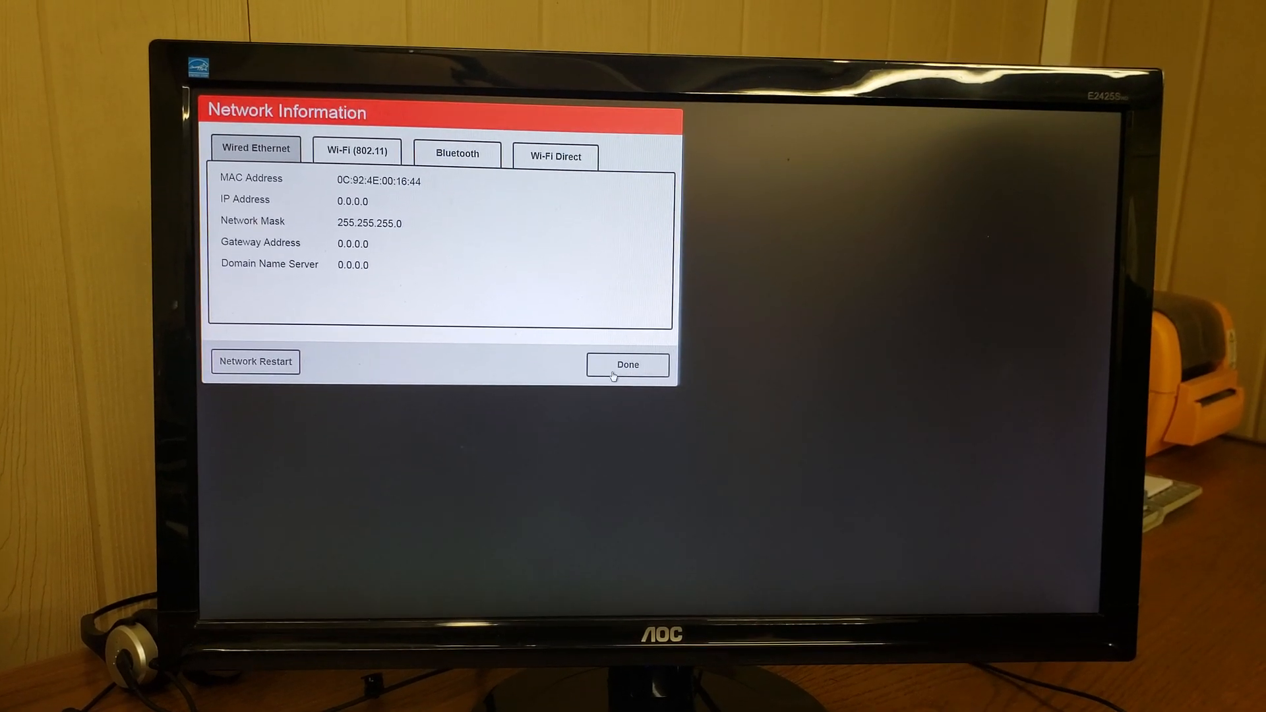
pyautogui.click(628, 364)
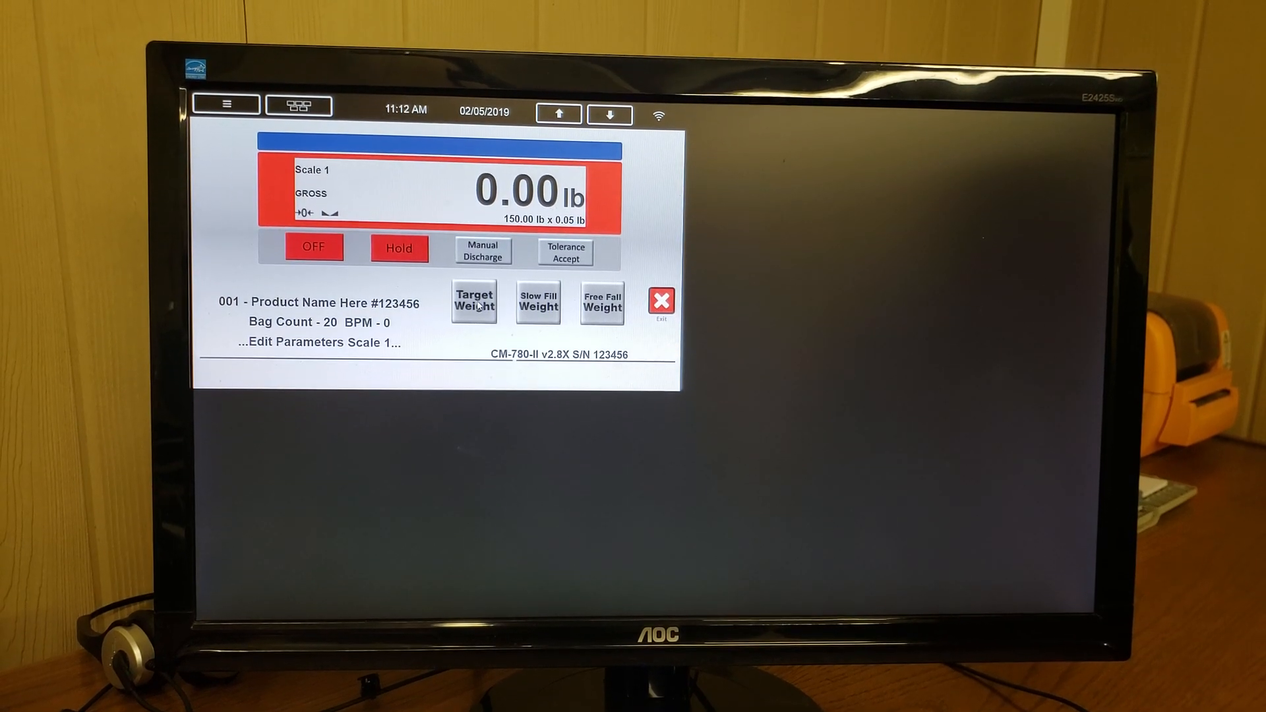
pyautogui.click(473, 301)
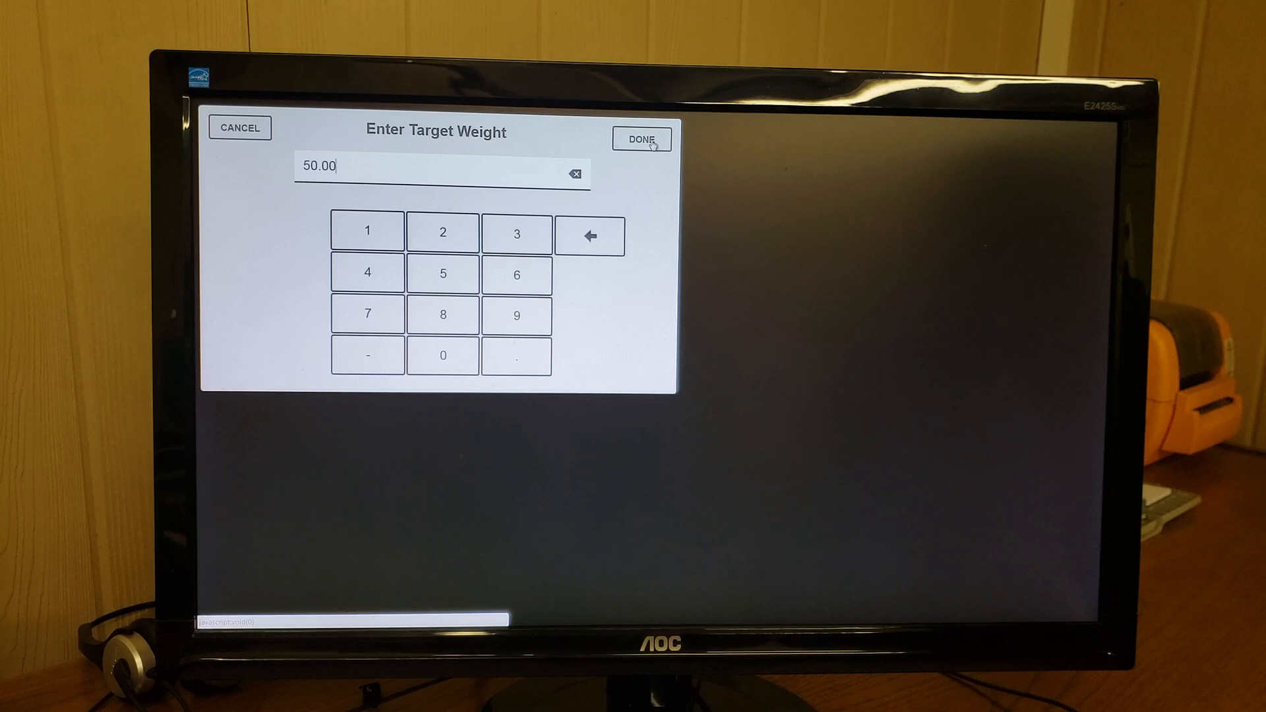
pyautogui.click(641, 139)
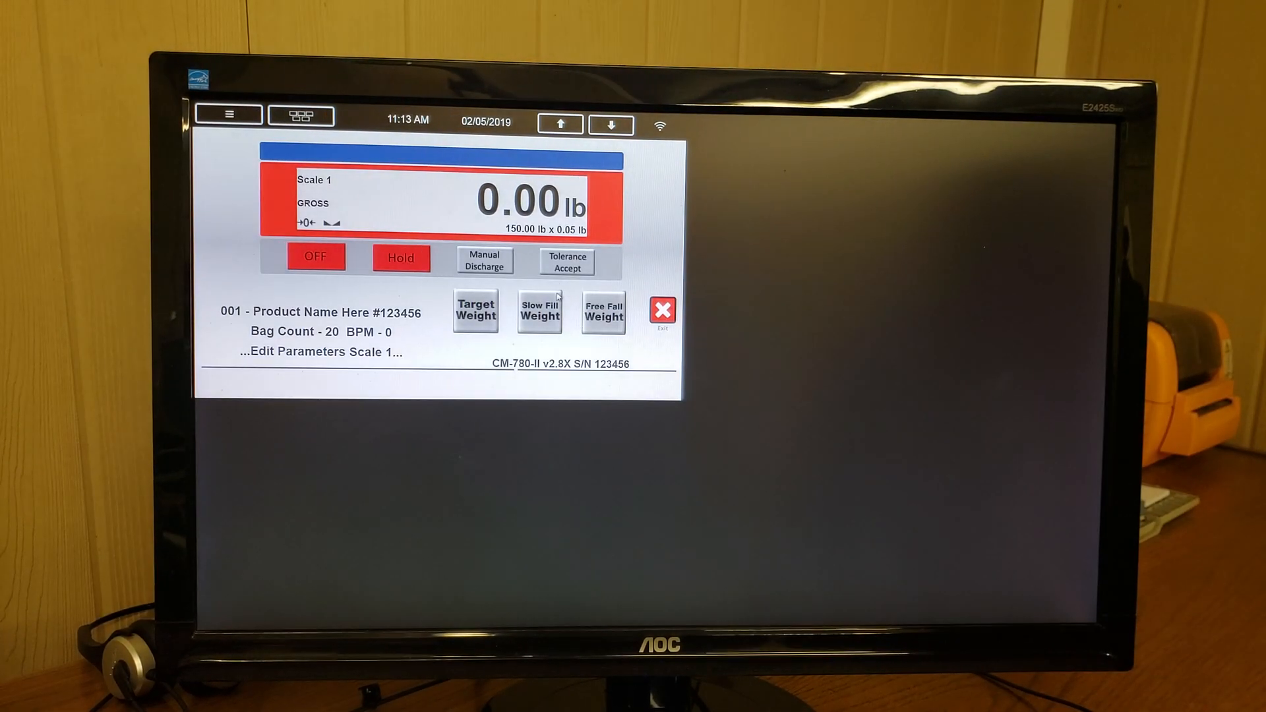
pyautogui.click(538, 311)
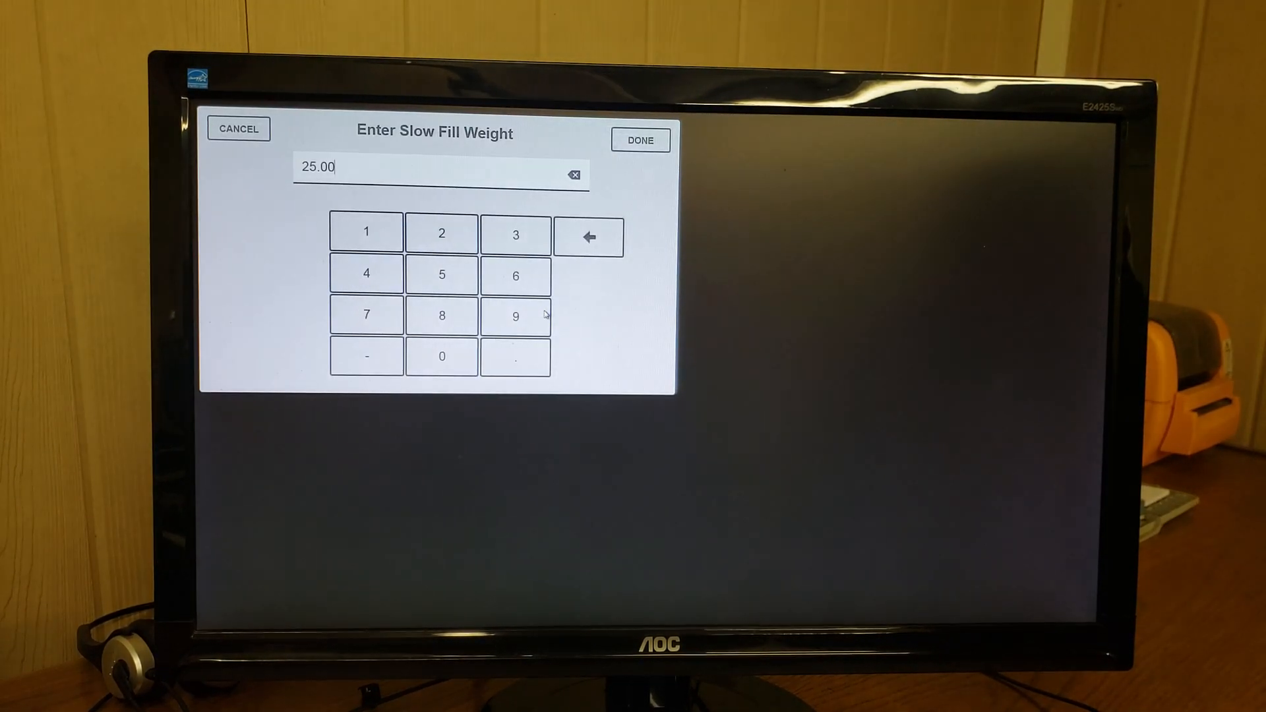
pyautogui.click(640, 140)
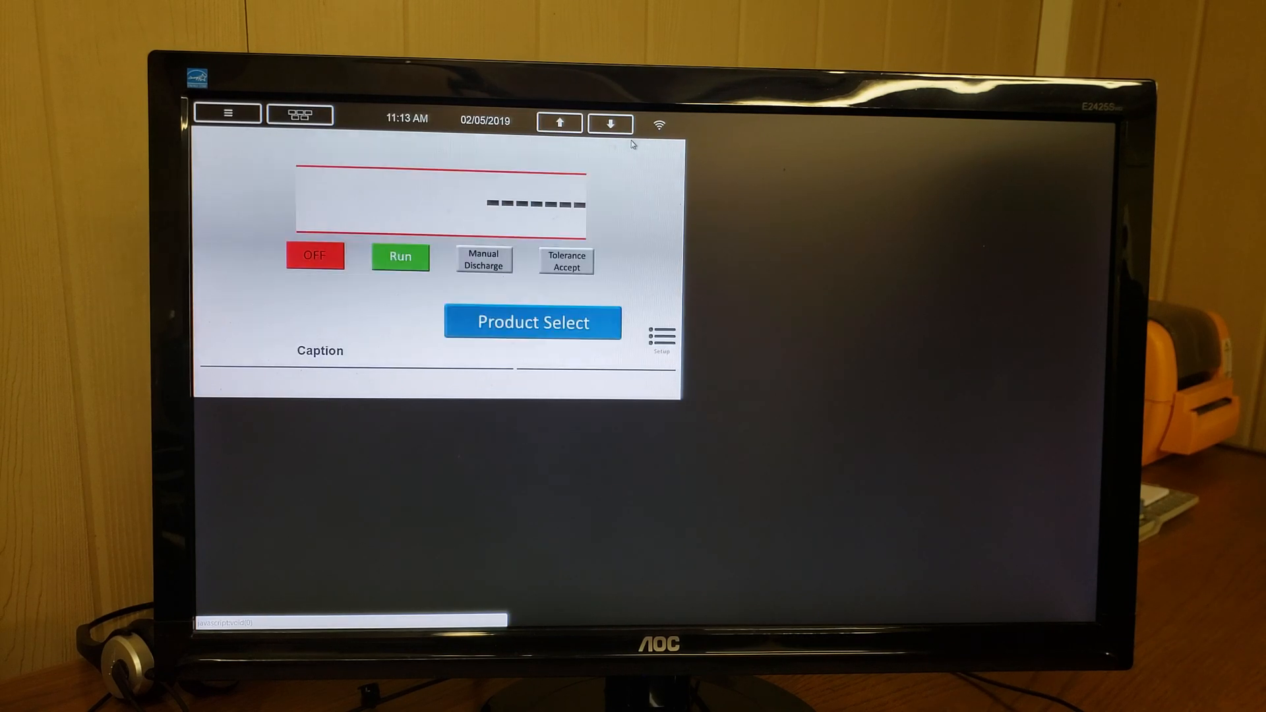
pyautogui.click(533, 322)
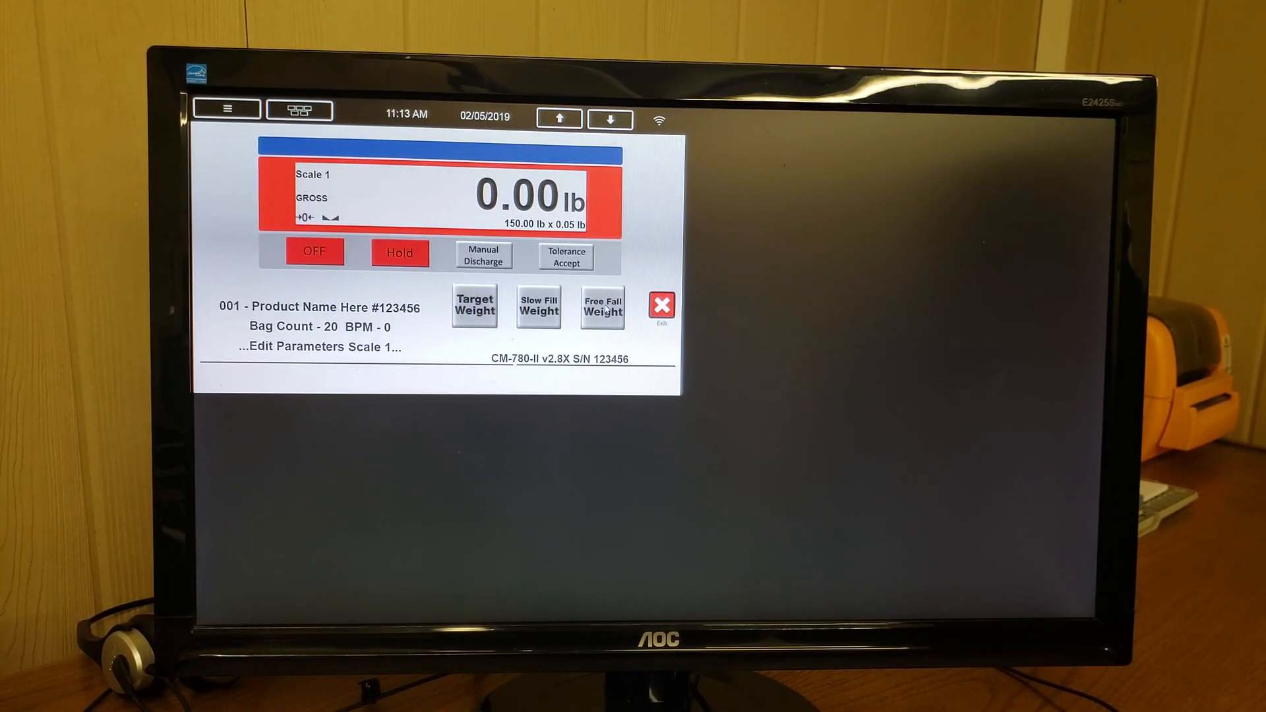
pyautogui.click(600, 306)
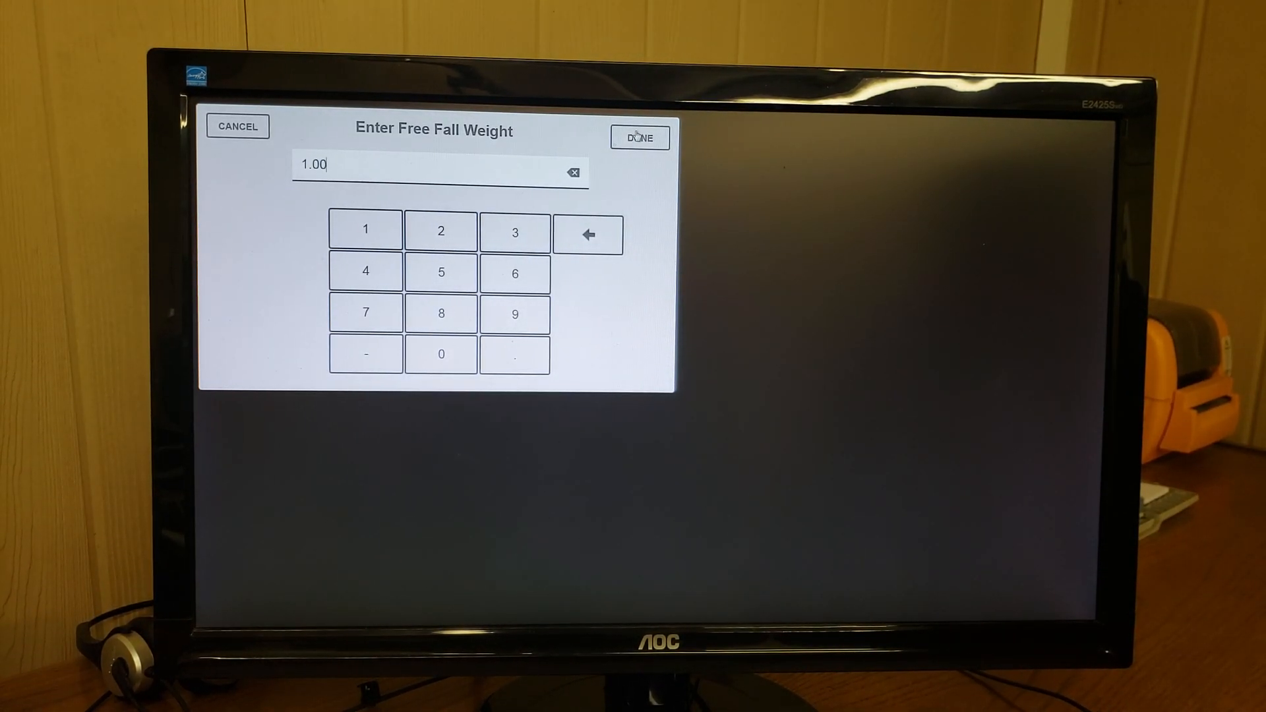
pyautogui.click(639, 138)
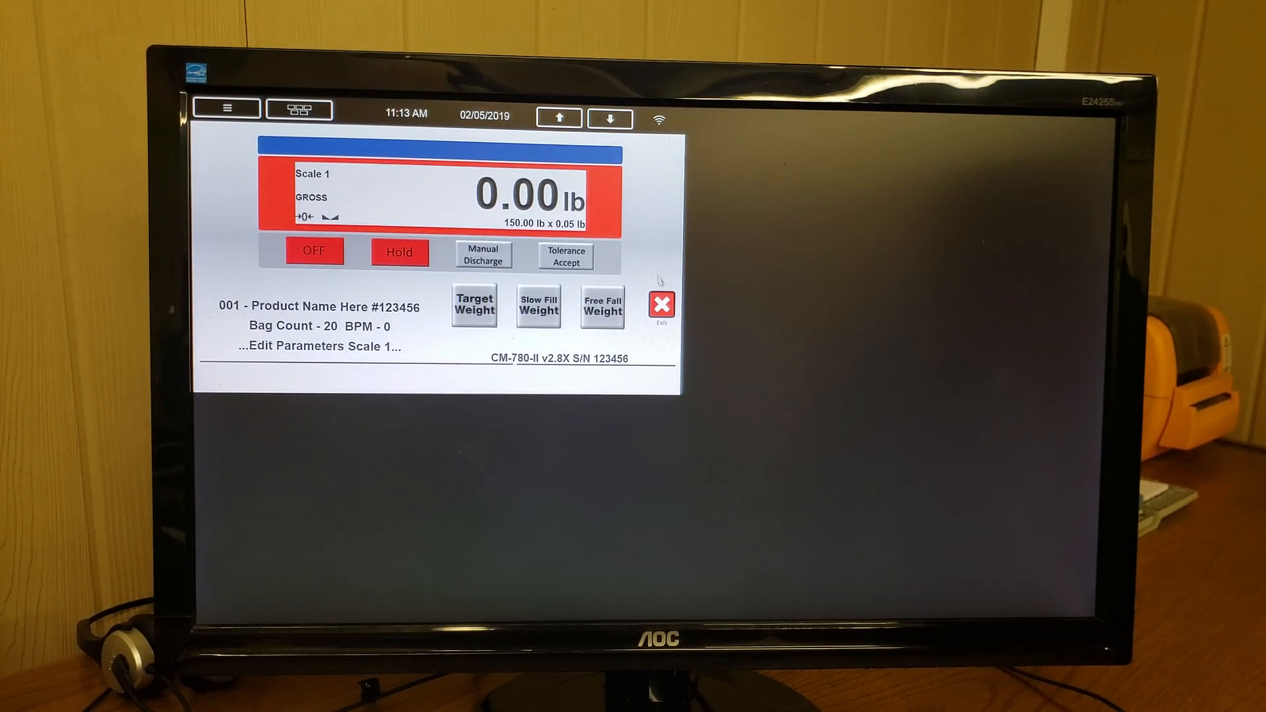
# Exit Scale 1 parameter editing and toggle the scale from Hold to Run and back.
pyautogui.click(661, 305)
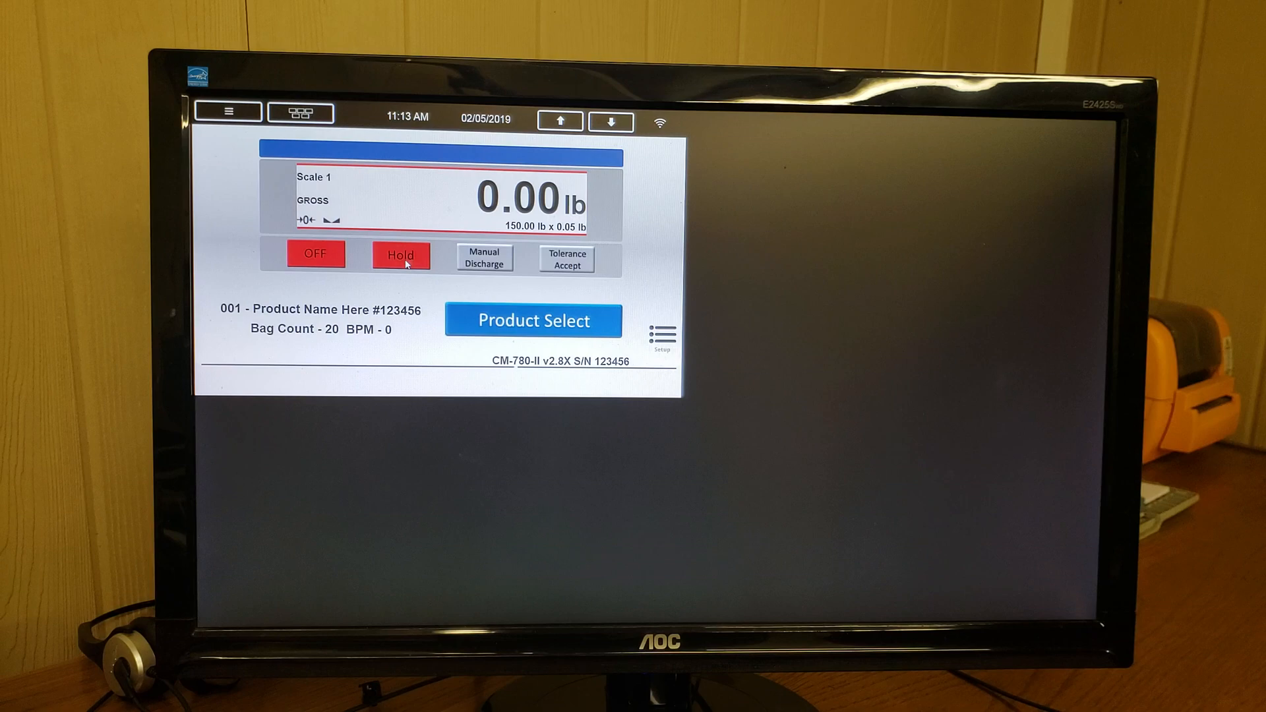
pyautogui.click(400, 255)
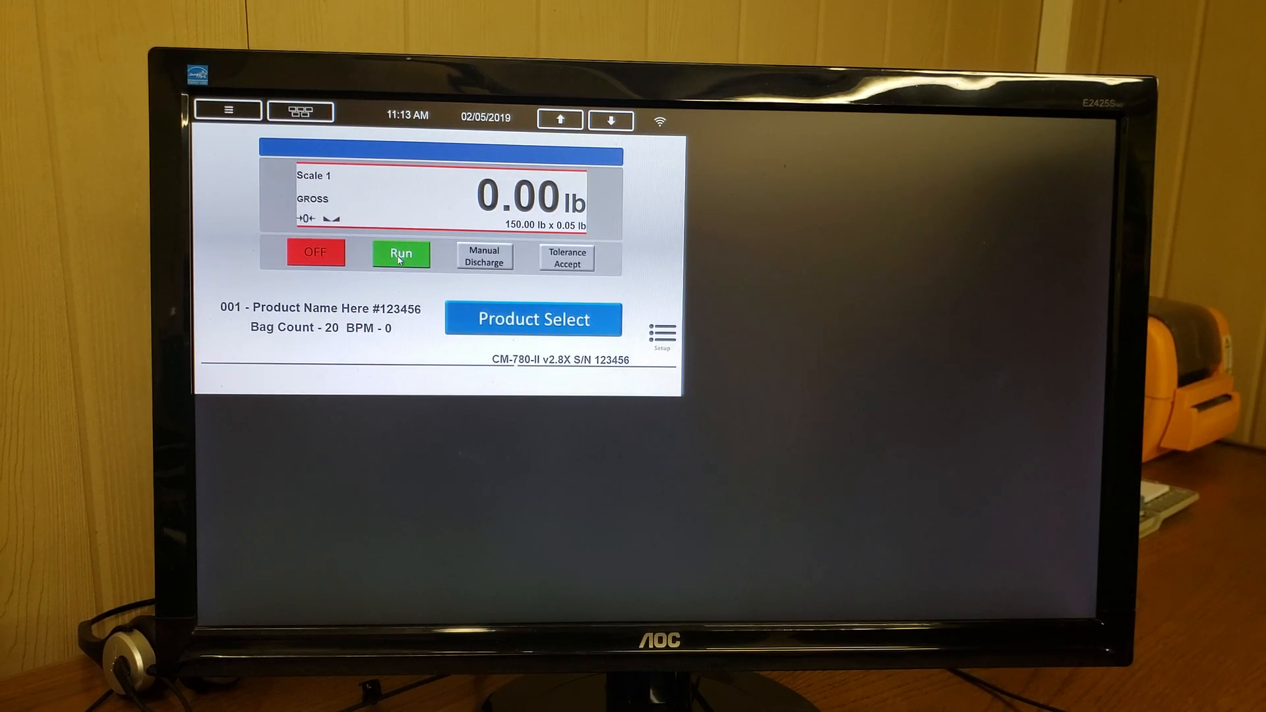
pyautogui.click(400, 254)
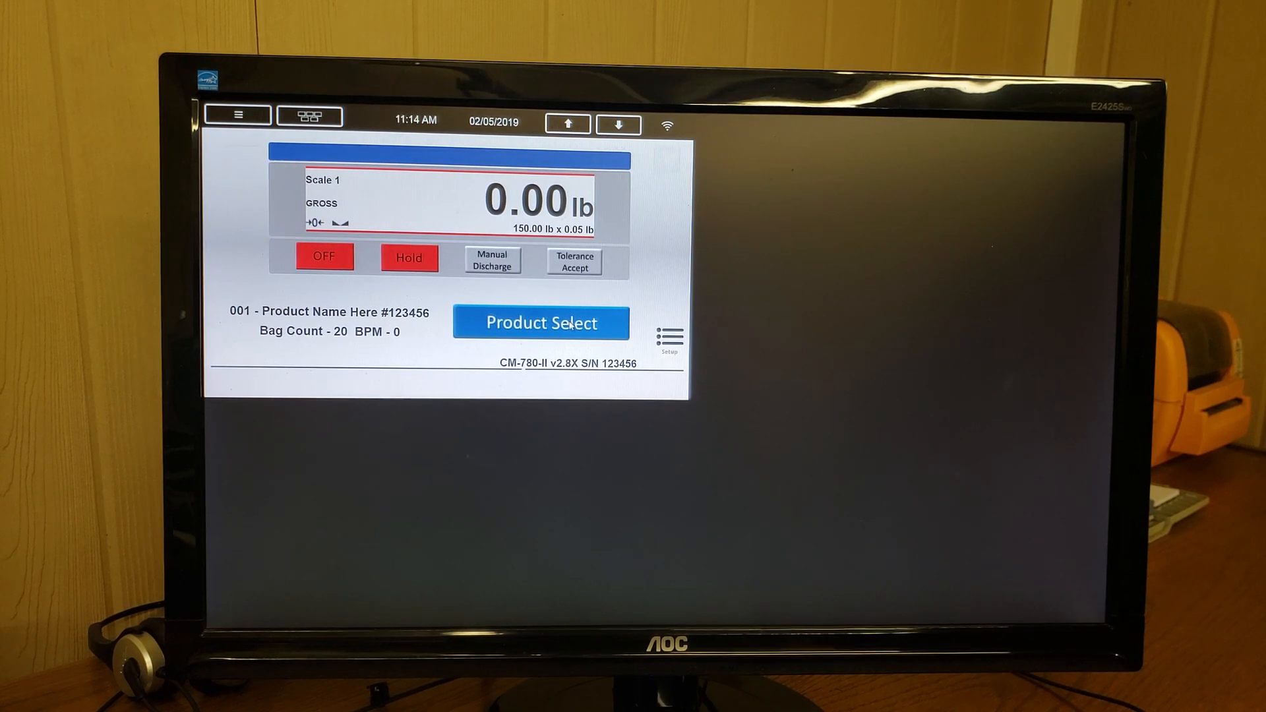
# Select product 001, 'Product Name Here #123456', from the Product Select list.
pyautogui.click(540, 322)
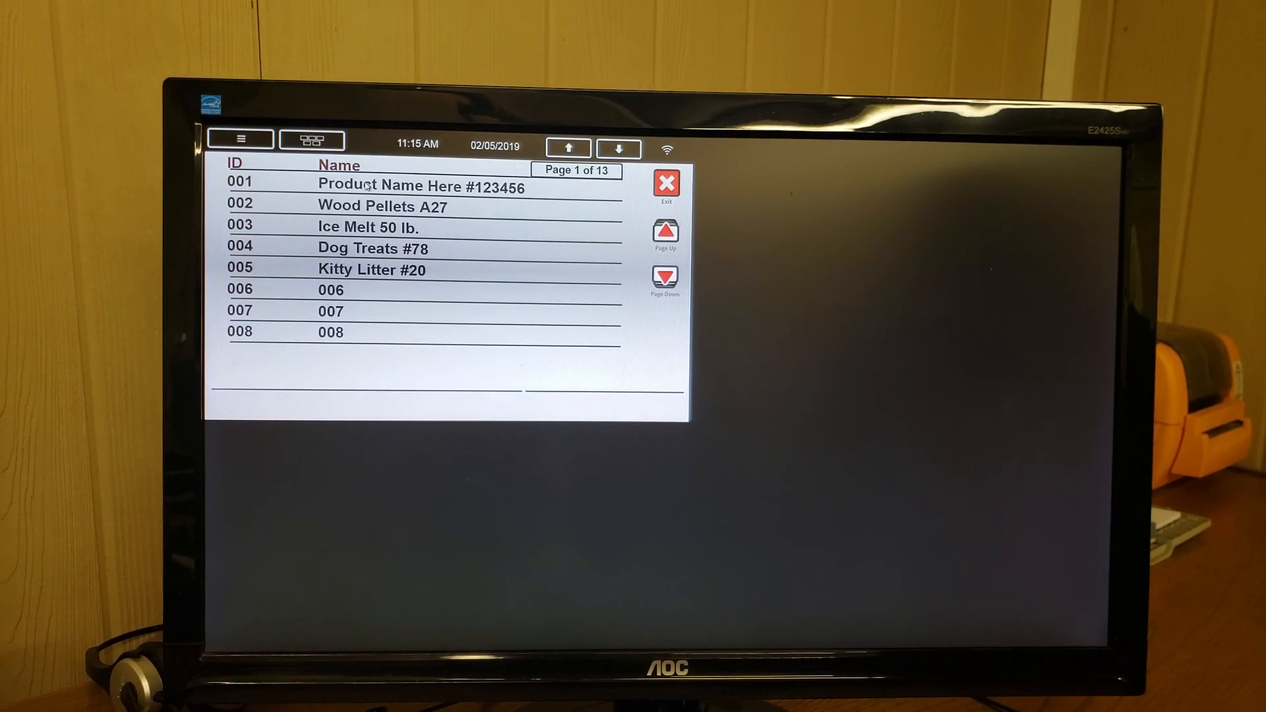
pyautogui.click(421, 187)
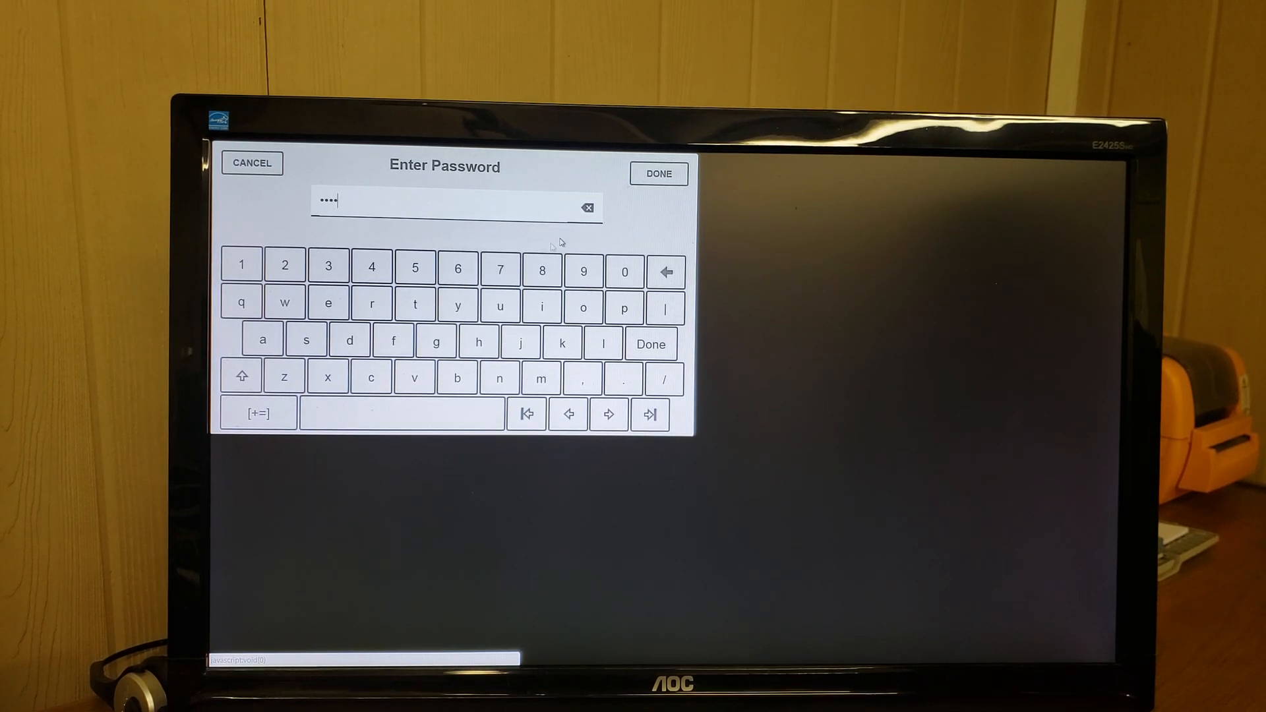
# Submit the four-character password to reach the Setup Menu.
pyautogui.click(659, 174)
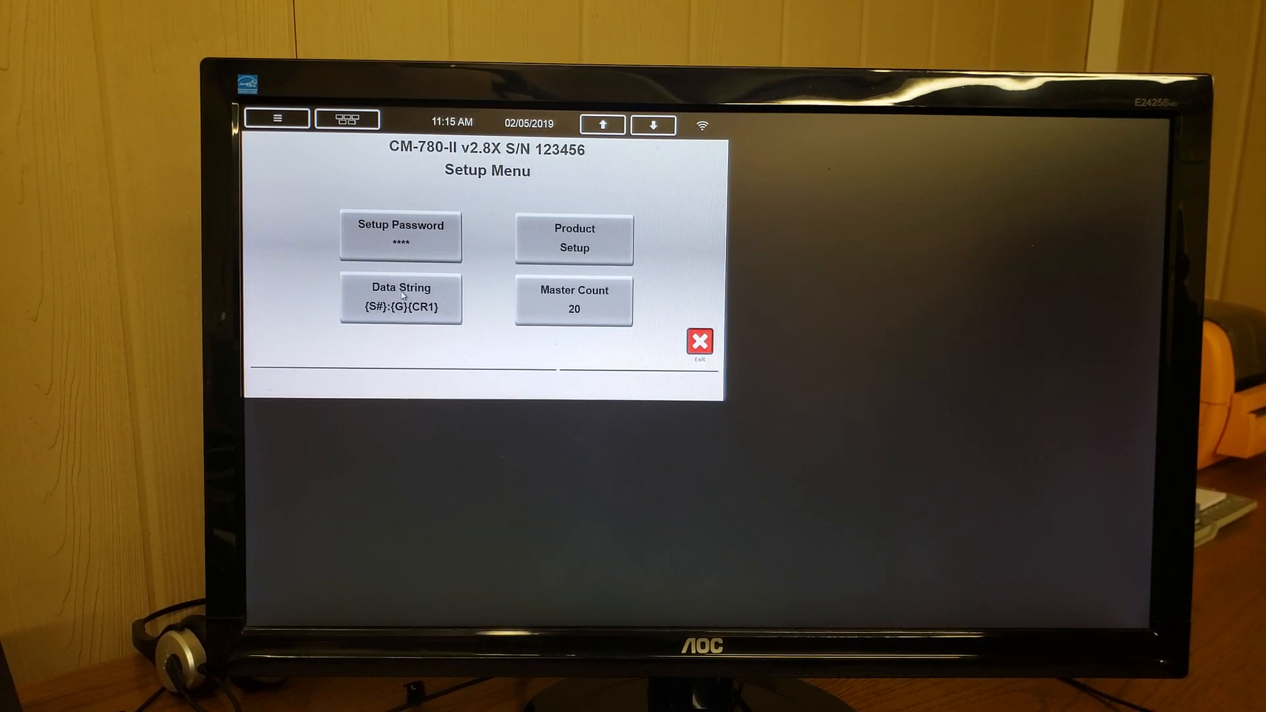
pyautogui.click(400, 298)
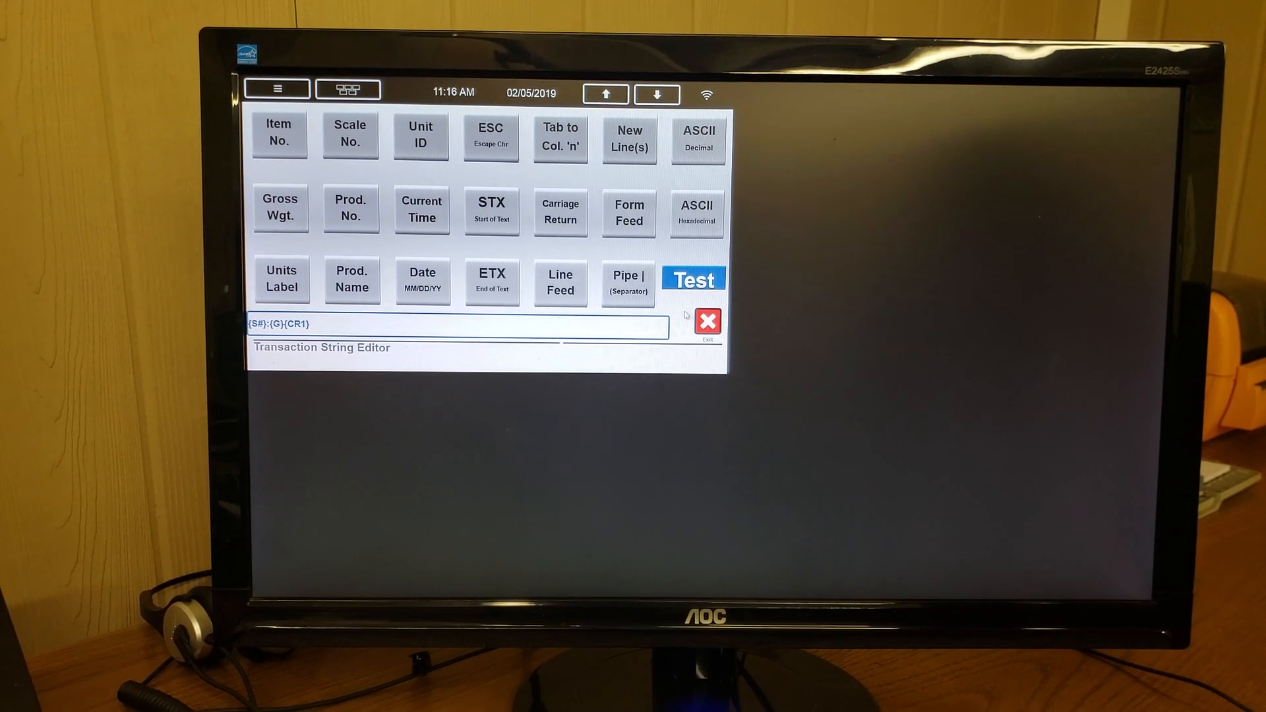
pyautogui.click(706, 321)
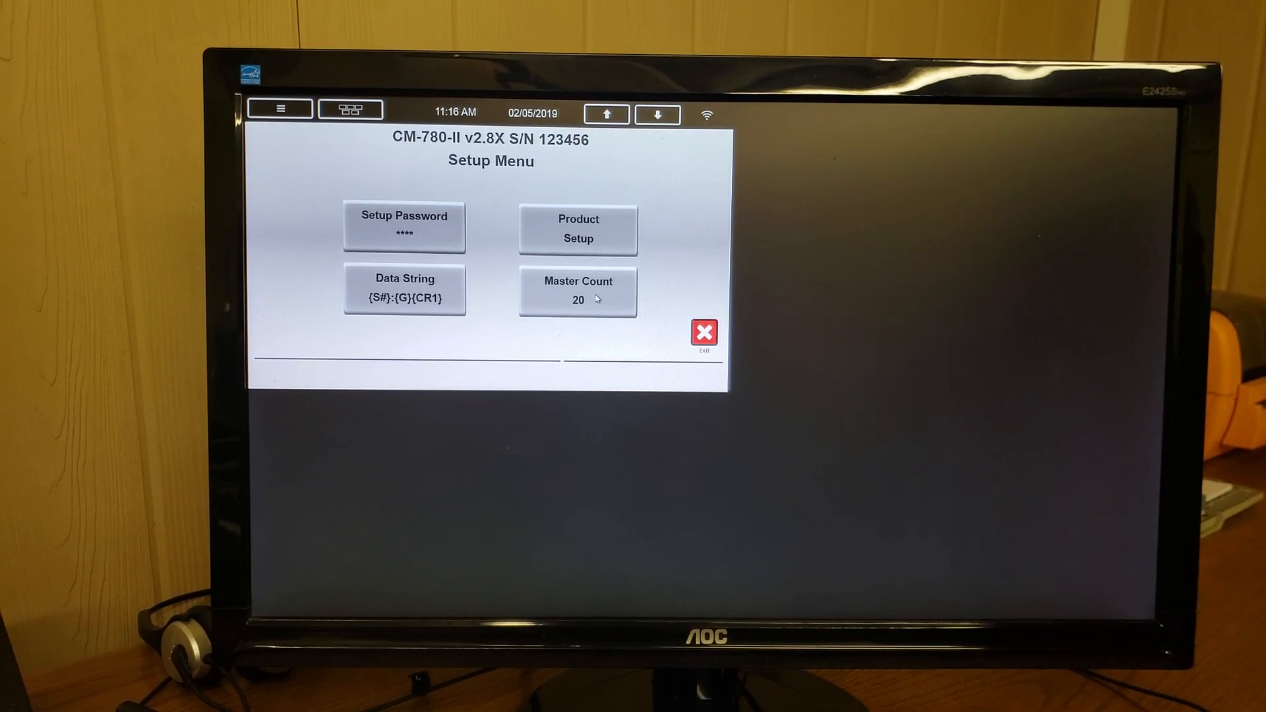
pyautogui.moveTo(601, 240)
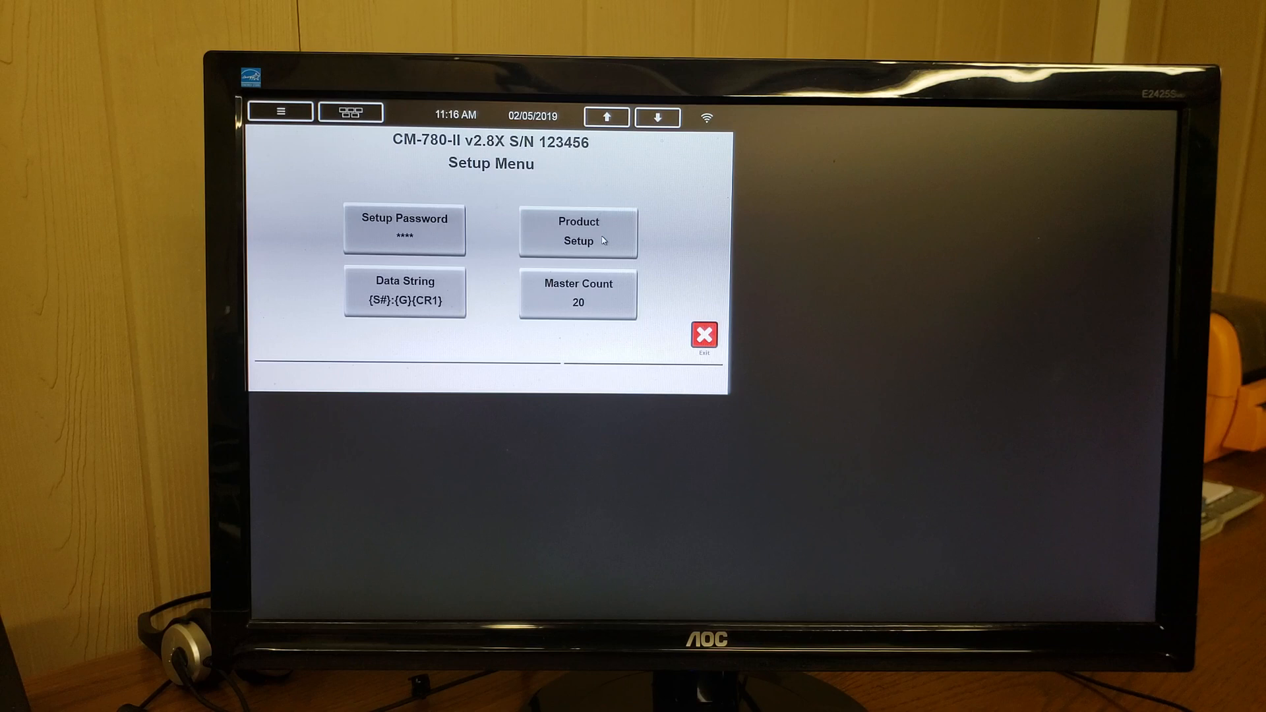
# Page through Product Setup, choose product 001 and print its product report.
pyautogui.click(576, 234)
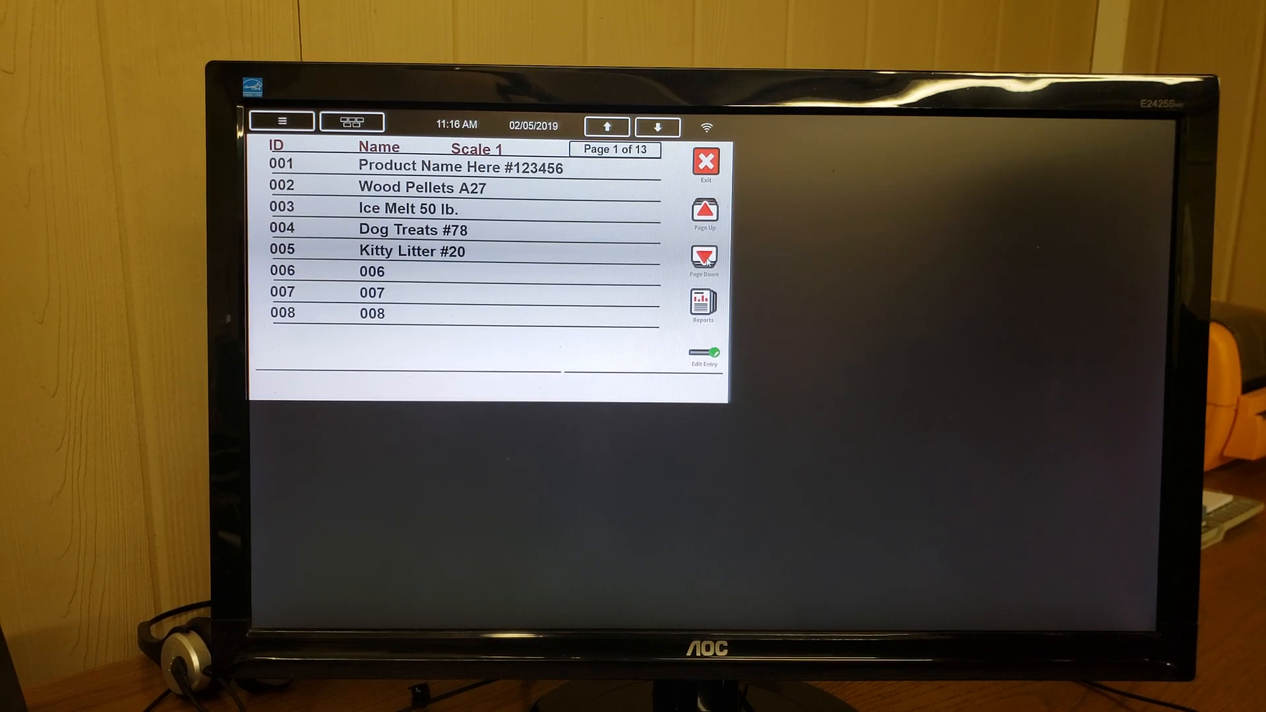
pyautogui.click(704, 257)
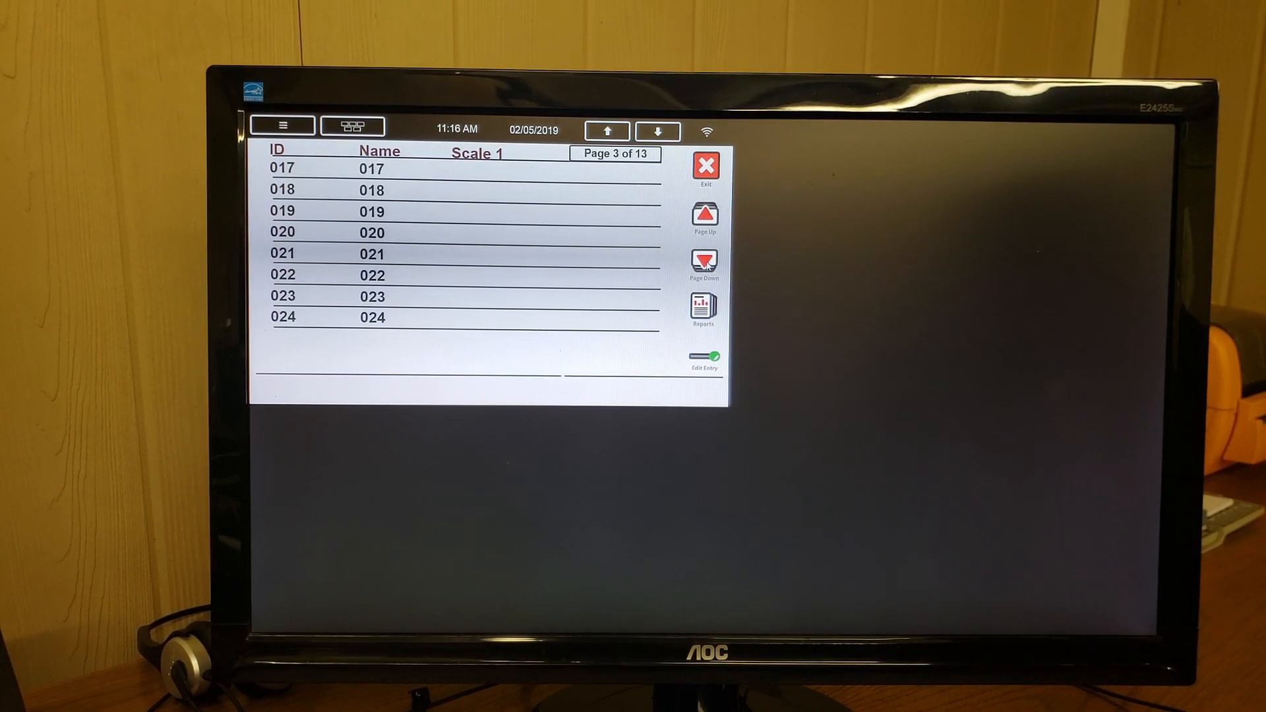
pyautogui.click(704, 260)
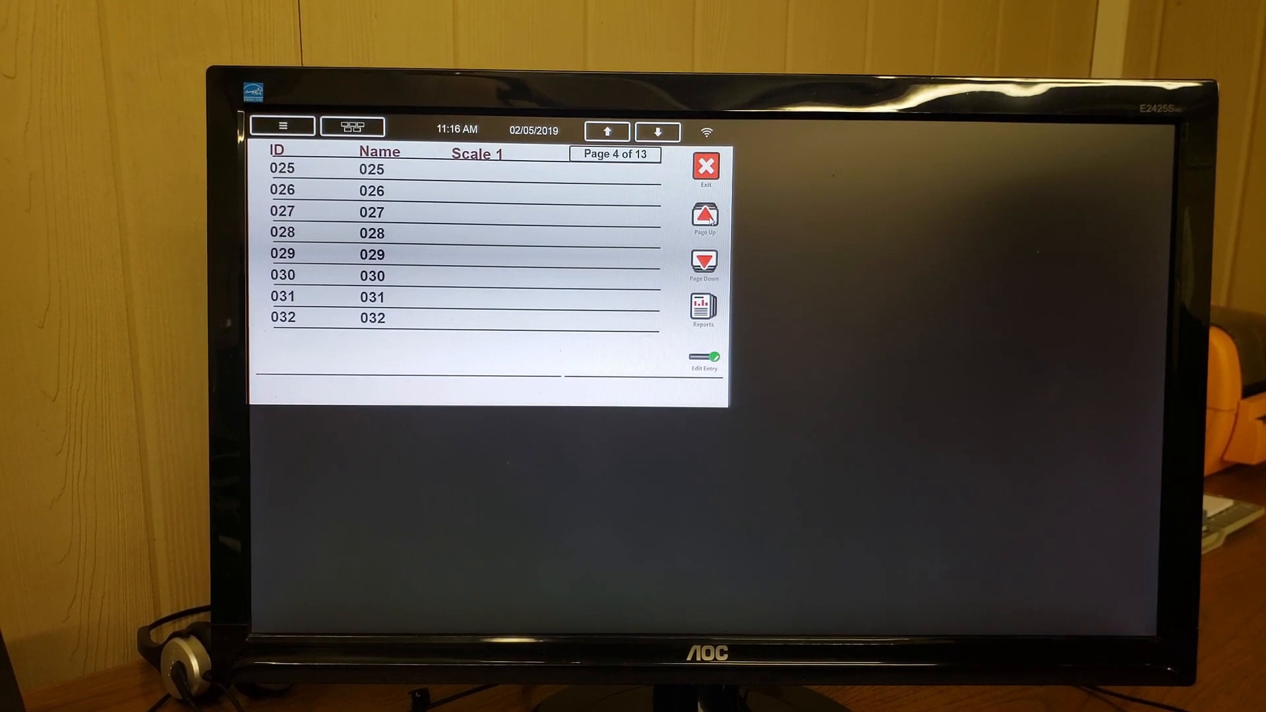
pyautogui.click(704, 219)
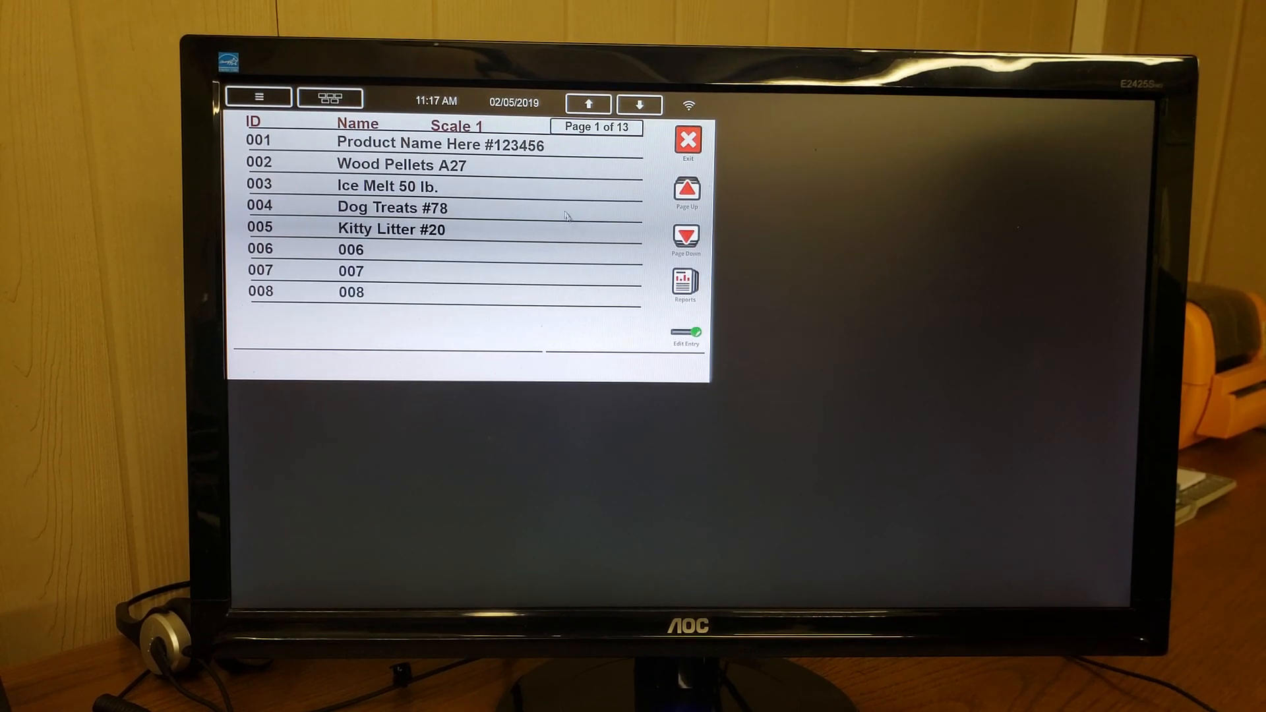
pyautogui.click(403, 143)
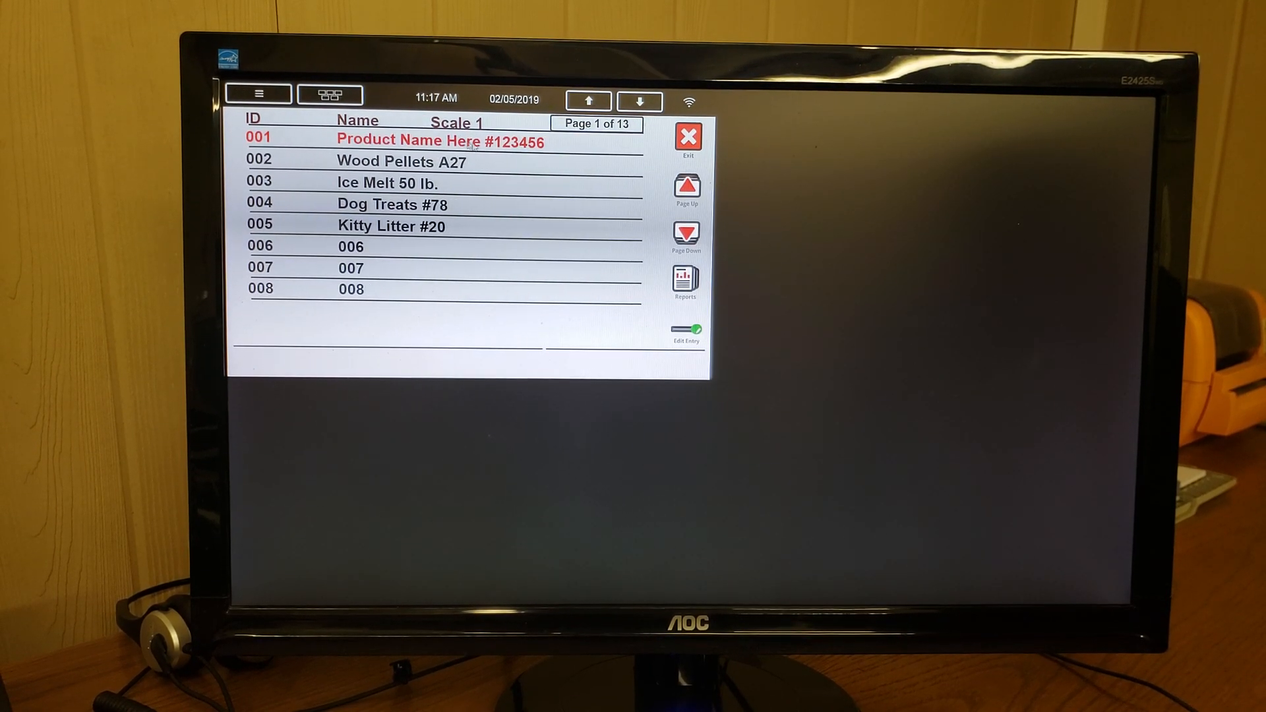
pyautogui.click(686, 283)
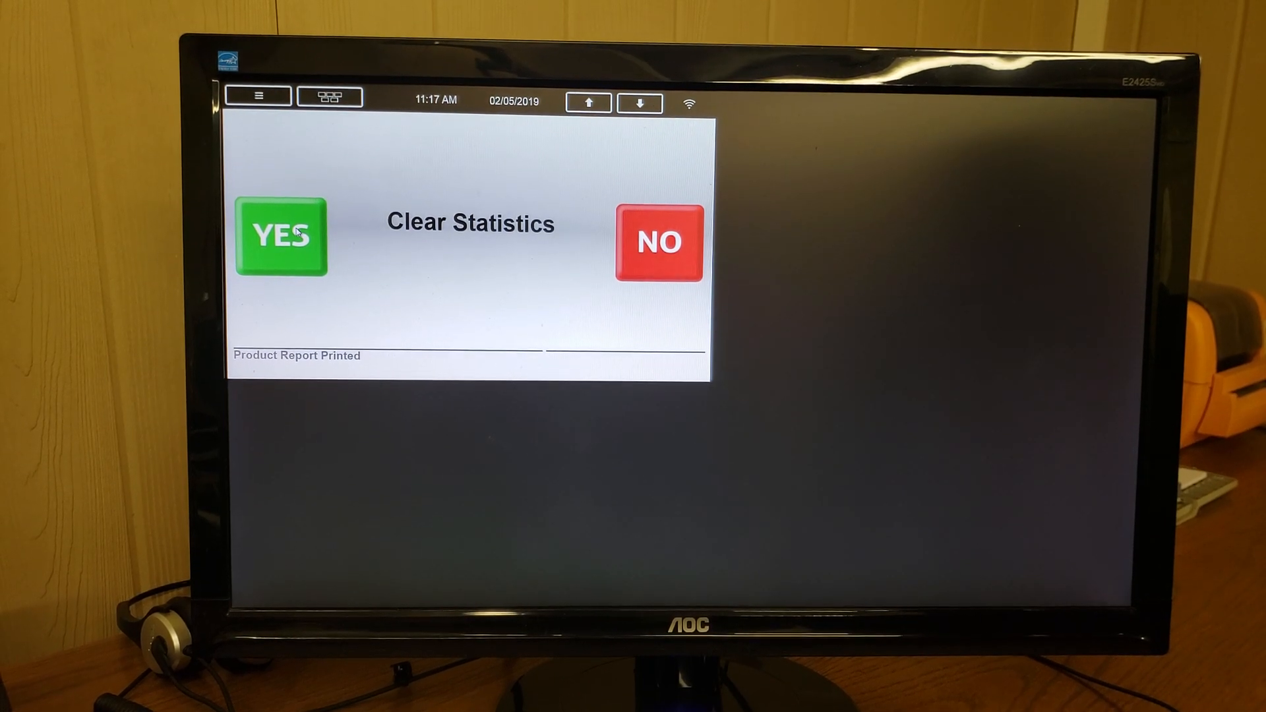
# Answer the Clear Statistics prompt after the product 001 report prints.
pyautogui.click(280, 237)
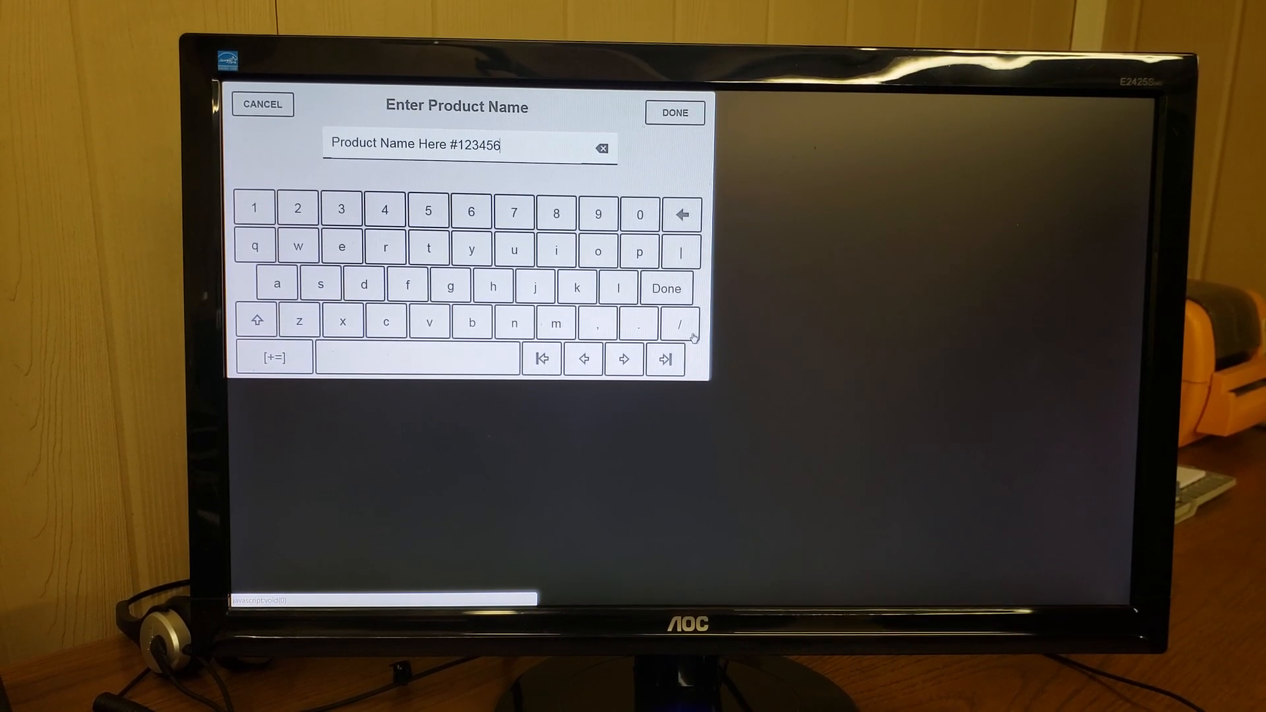
pyautogui.moveTo(747, 212)
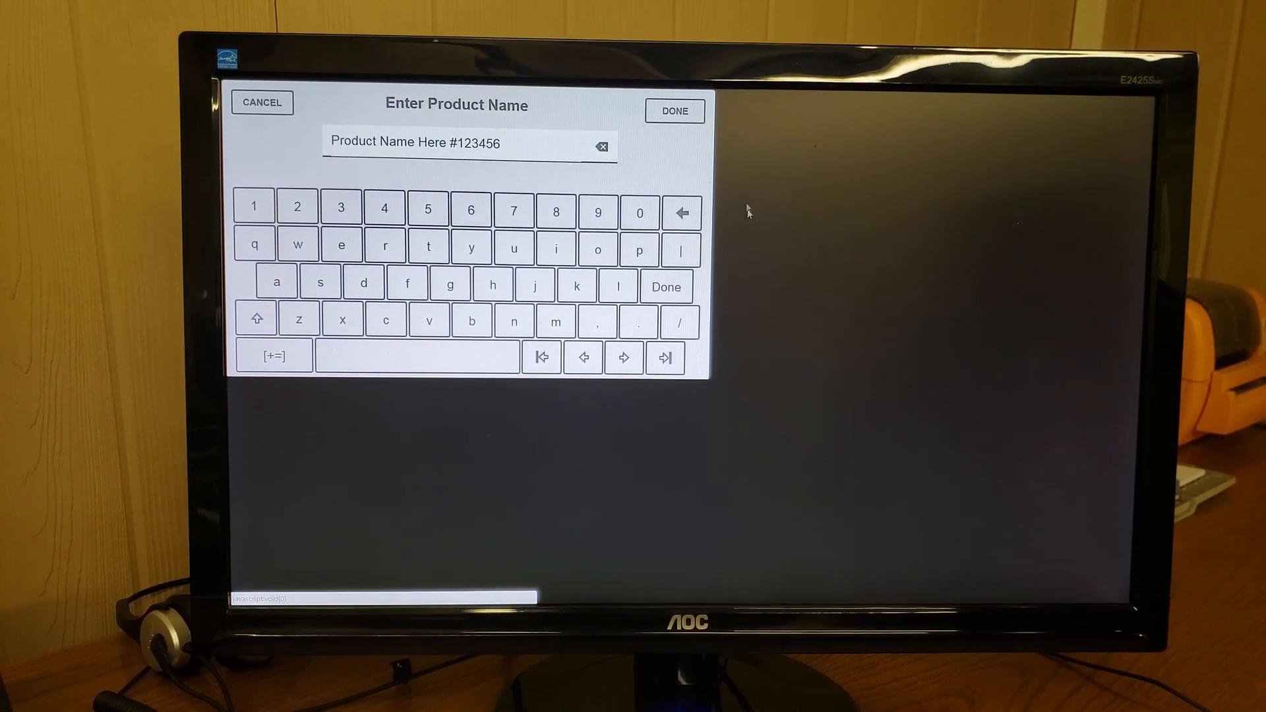
# Accept the unchanged name 'Product Name Here #123456' for product 001.
pyautogui.click(674, 110)
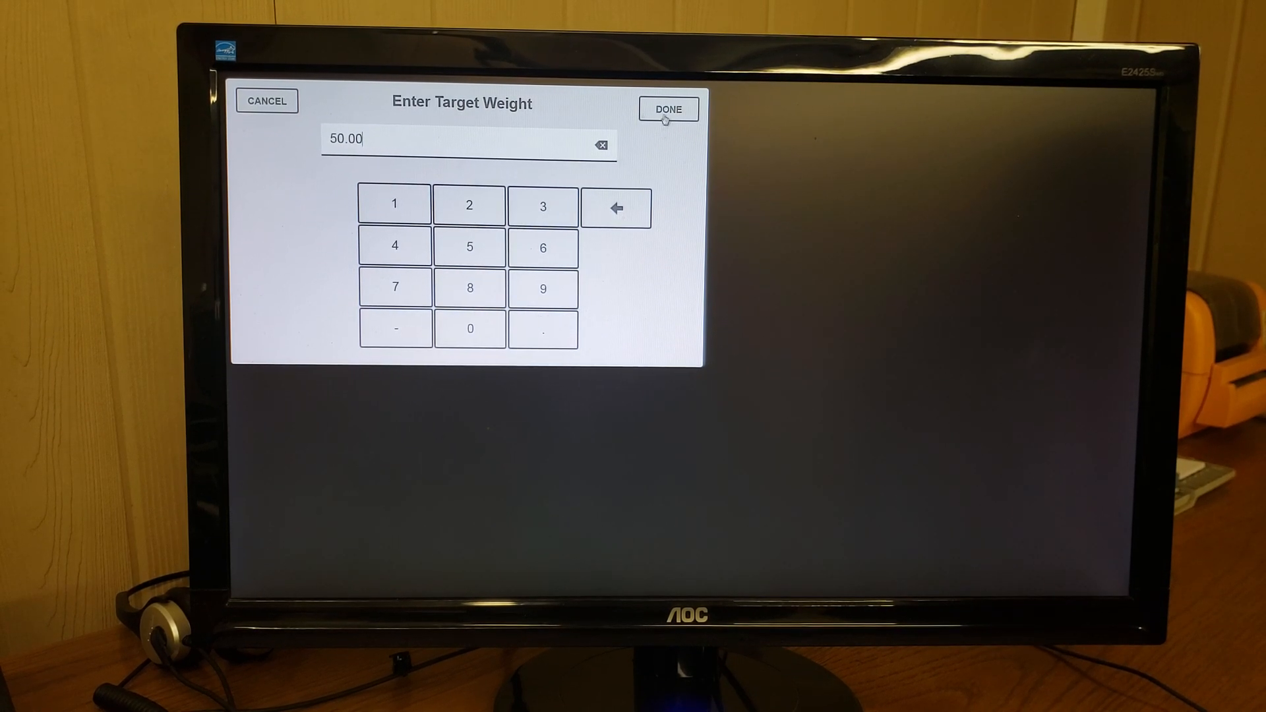
# Keep target 50.00, free fall 1.00, gates 80%/60% and feeder speed 60.00.
pyautogui.click(667, 109)
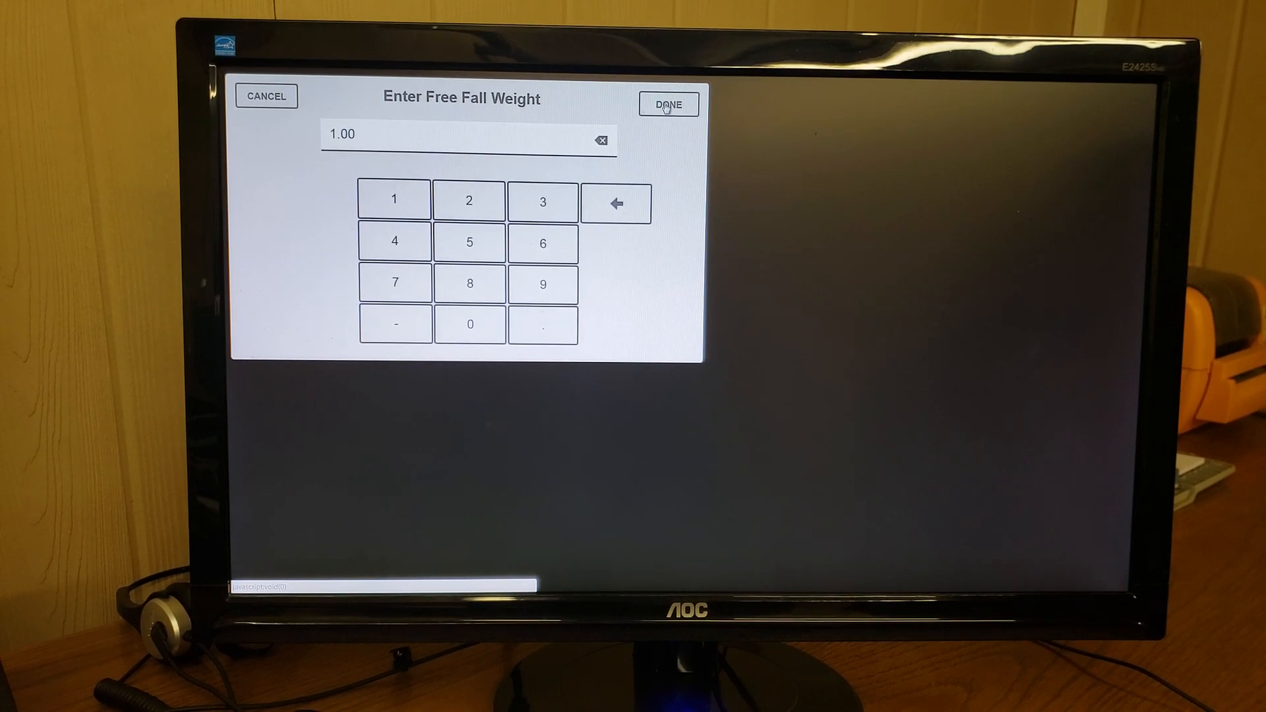
pyautogui.click(668, 97)
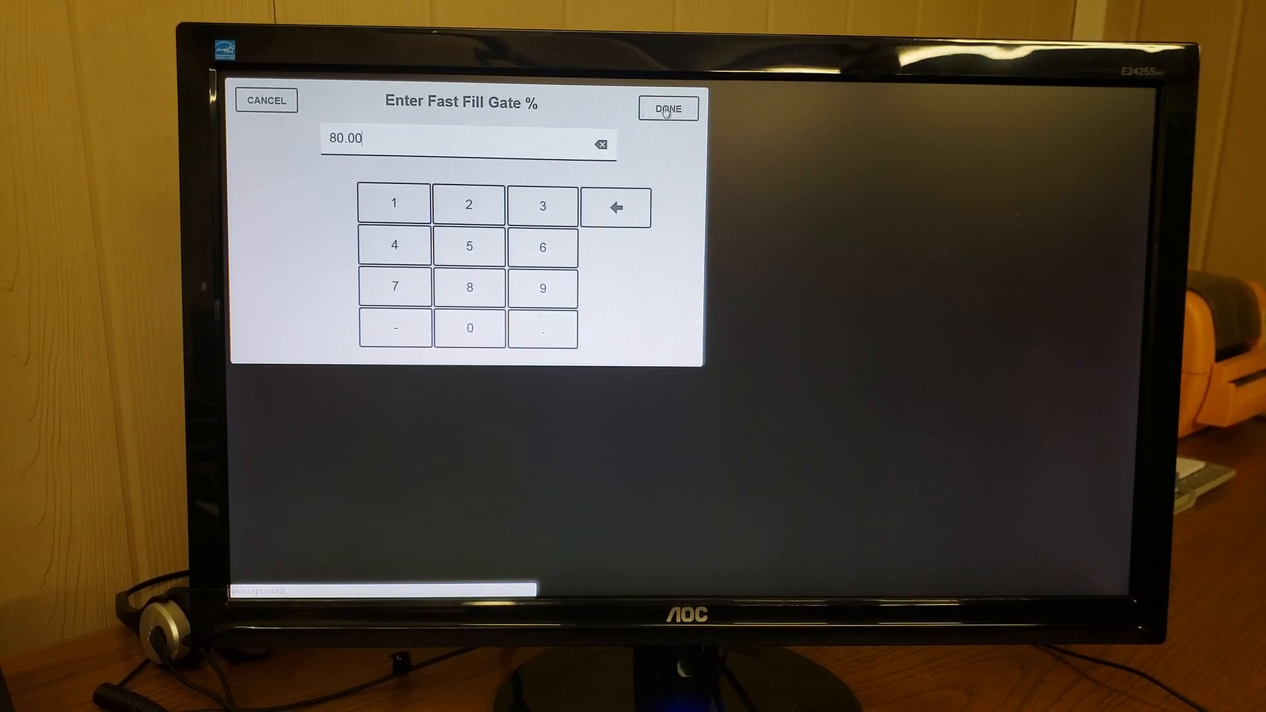
pyautogui.click(669, 108)
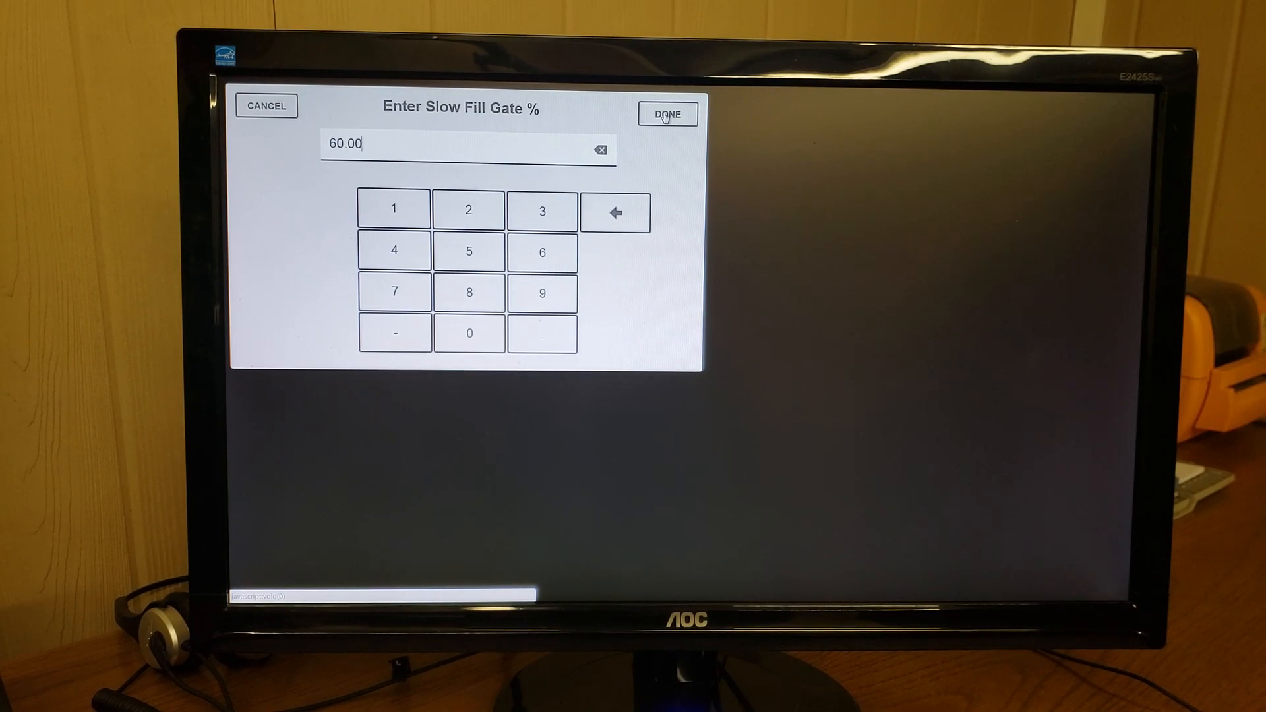
pyautogui.click(667, 112)
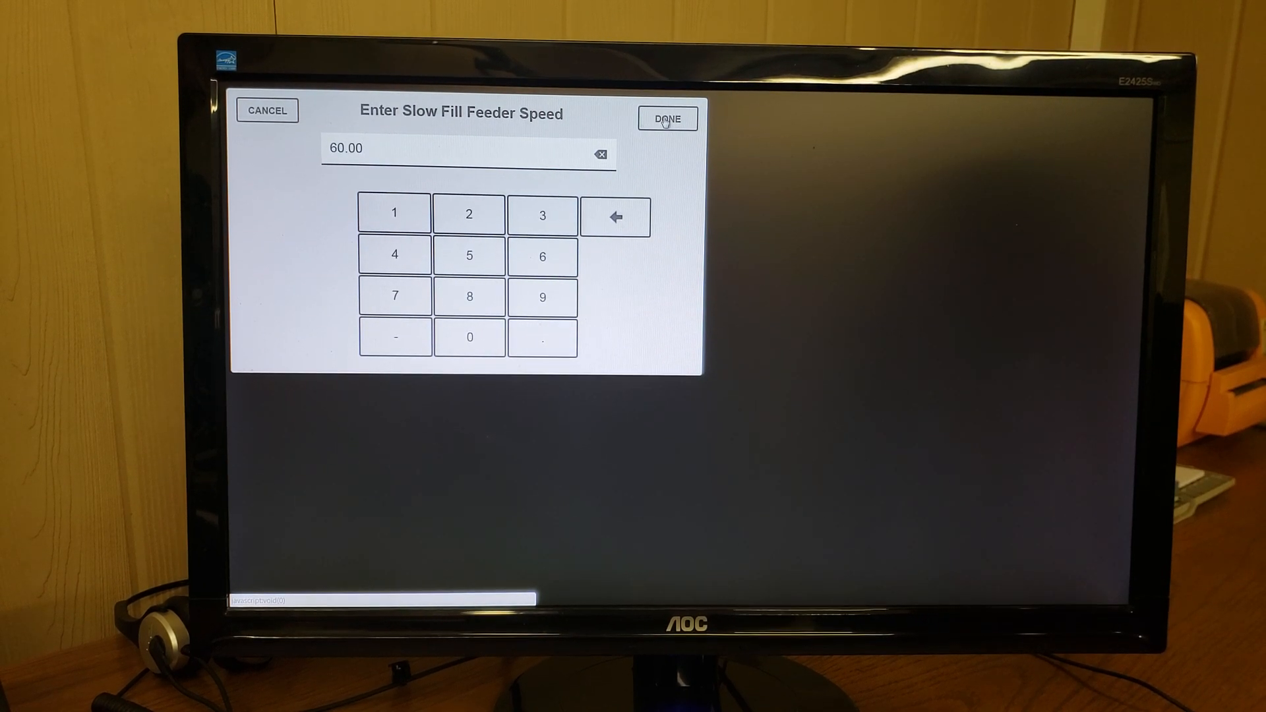
pyautogui.click(667, 119)
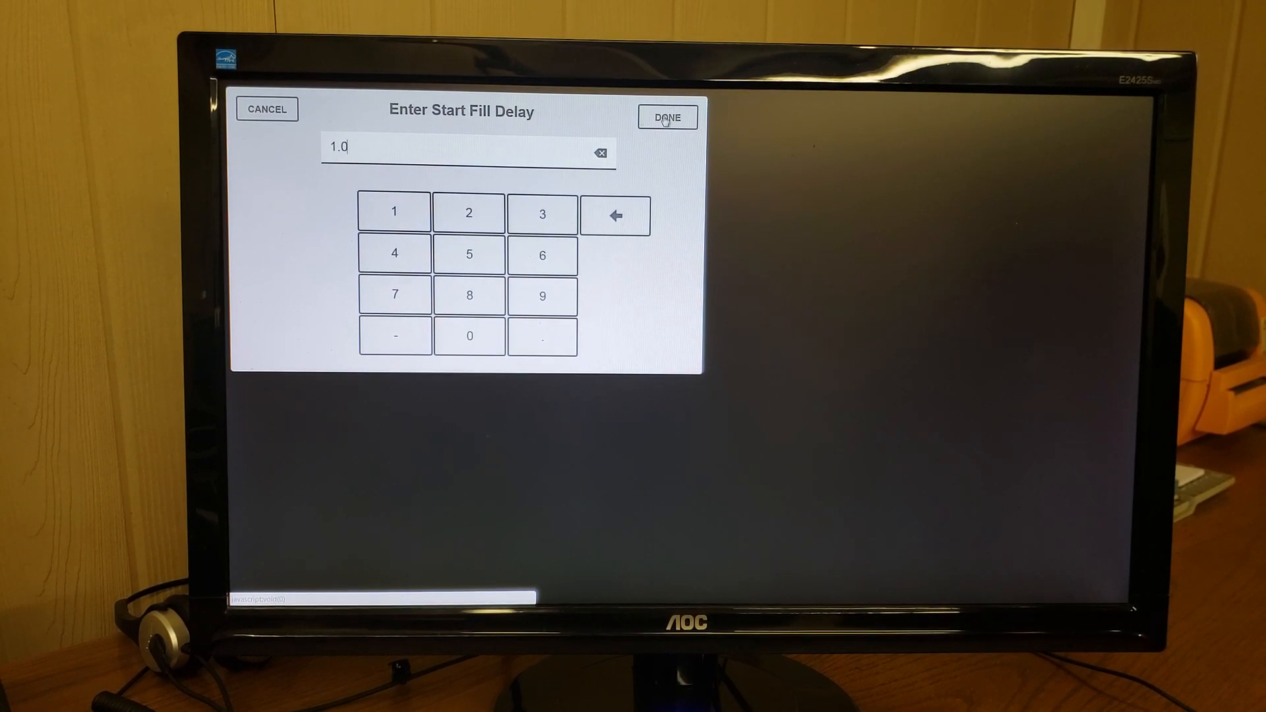
# Keep fill delay, discharge and clamp delay 1.0, auto free fall 0, start adjustment 3.
pyautogui.click(666, 118)
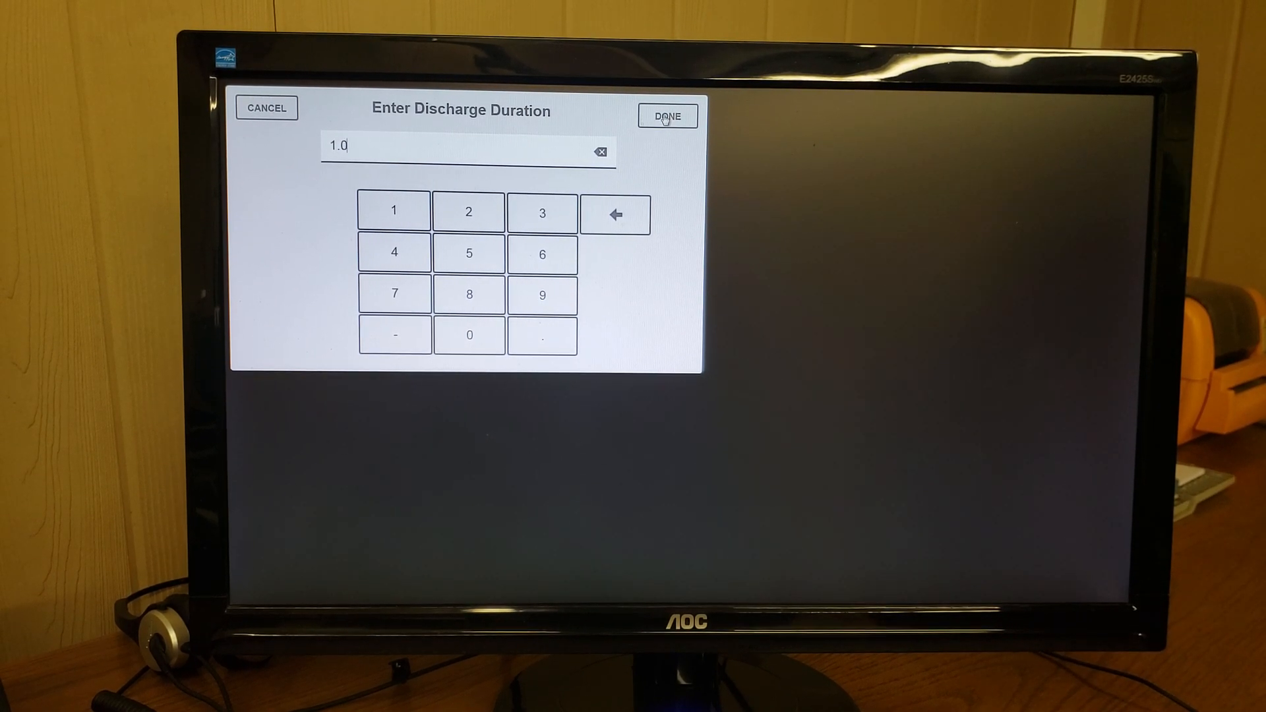
pyautogui.click(667, 117)
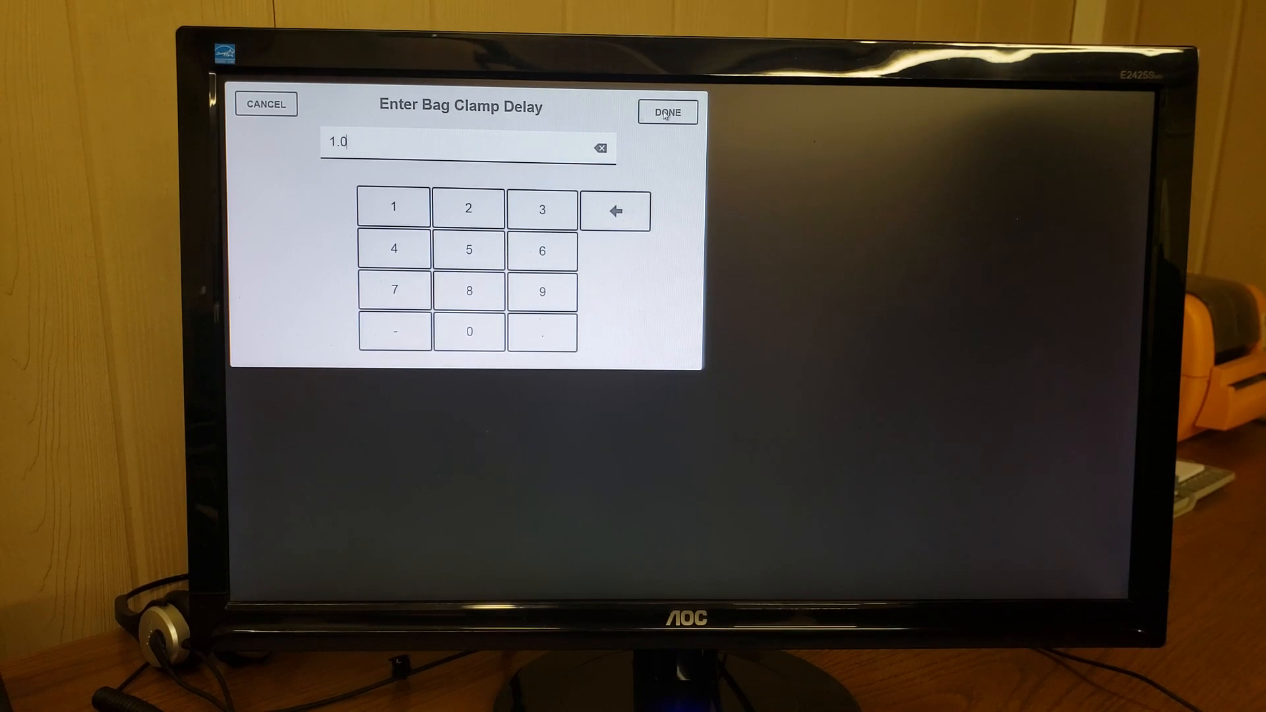
pyautogui.click(667, 112)
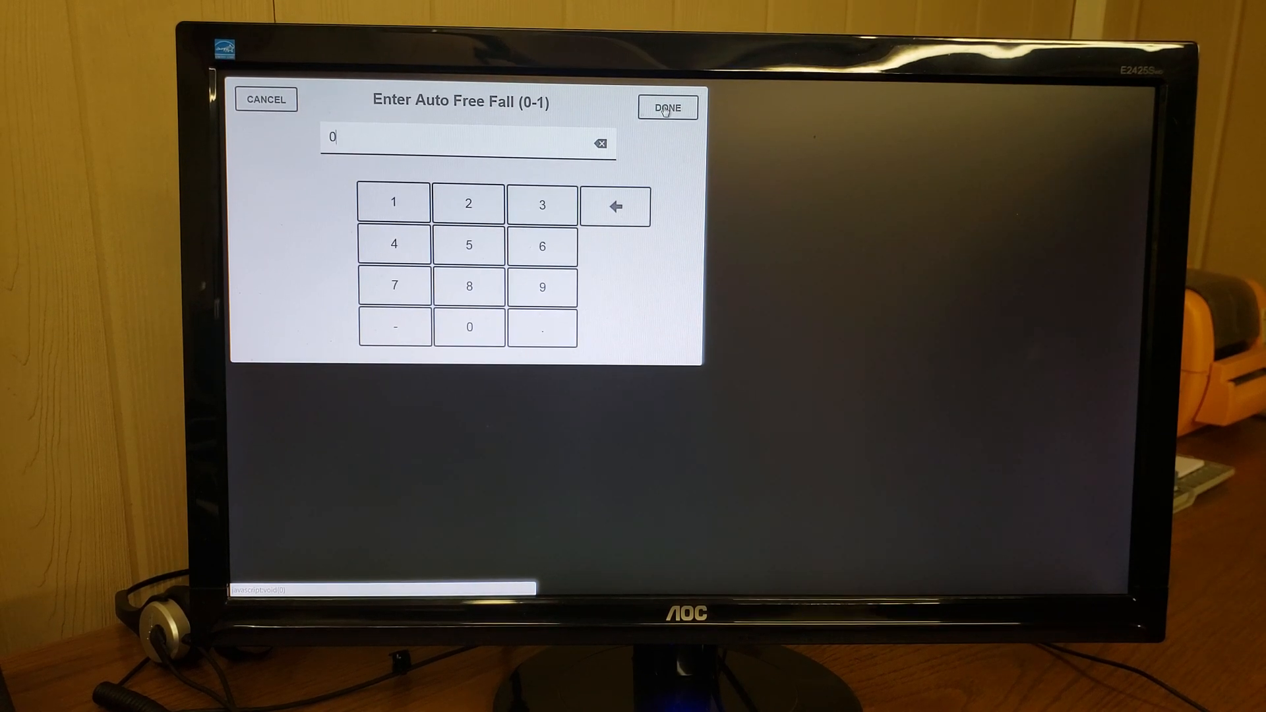
pyautogui.click(666, 106)
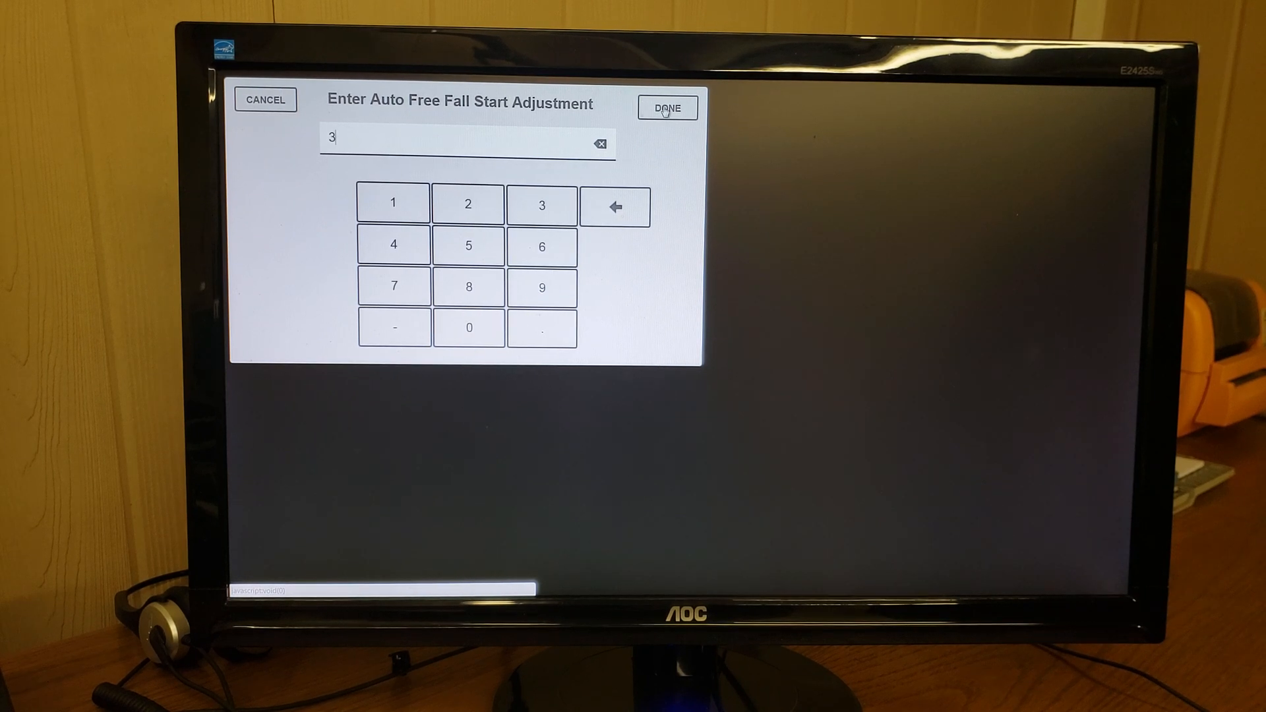
pyautogui.click(667, 107)
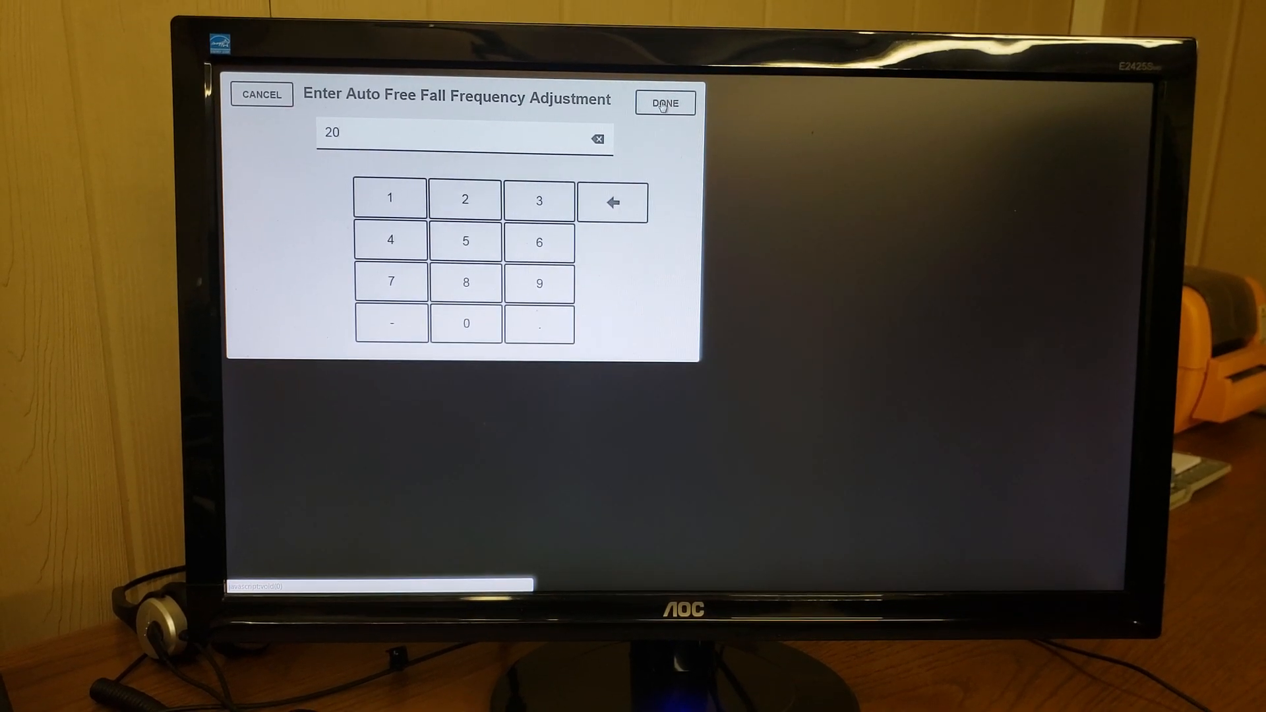
# Keep frequency 20, 3 auto zeros, zero frequency 10, tolerance check 0, tolerances 0.20.
pyautogui.click(664, 103)
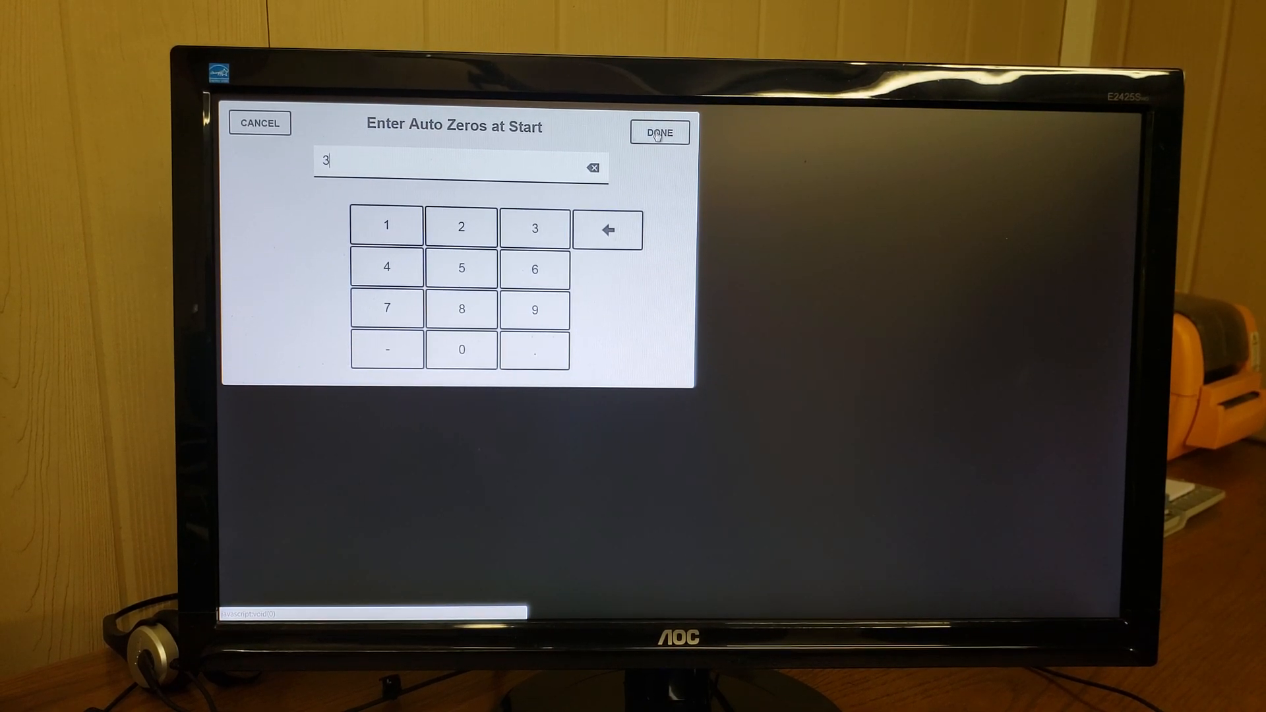
pyautogui.click(660, 132)
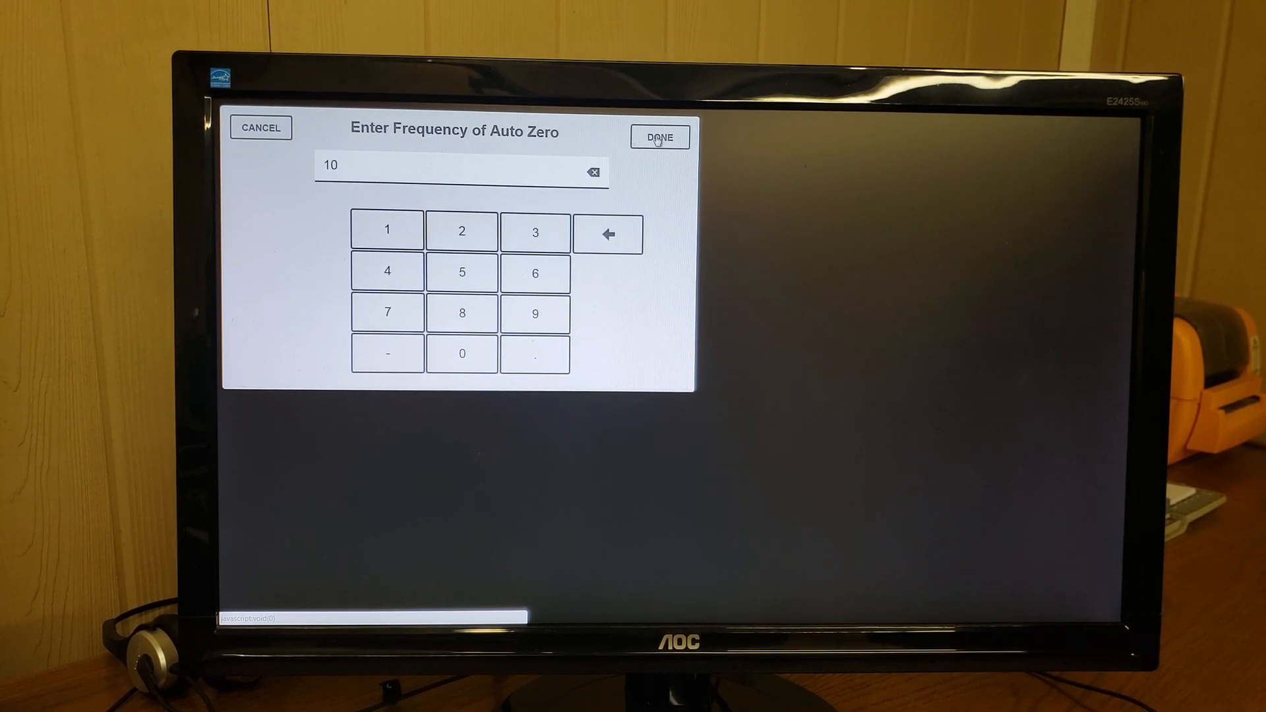
pyautogui.click(659, 136)
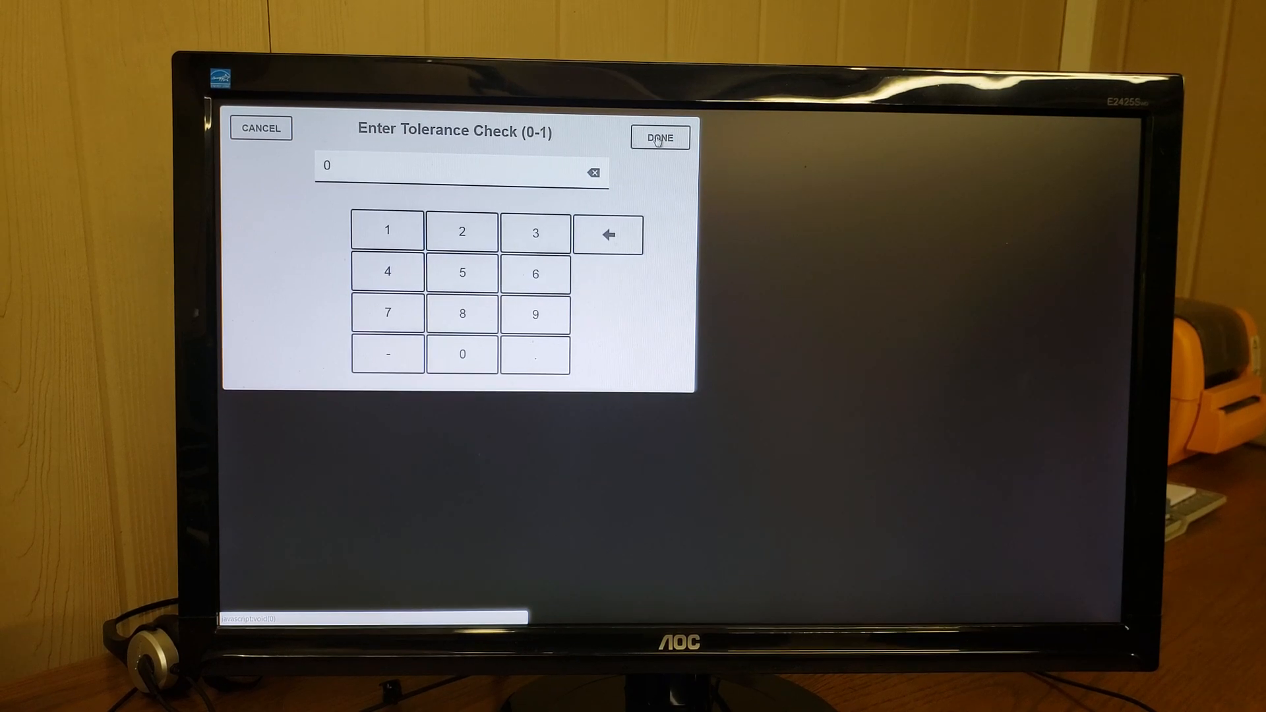
pyautogui.click(659, 137)
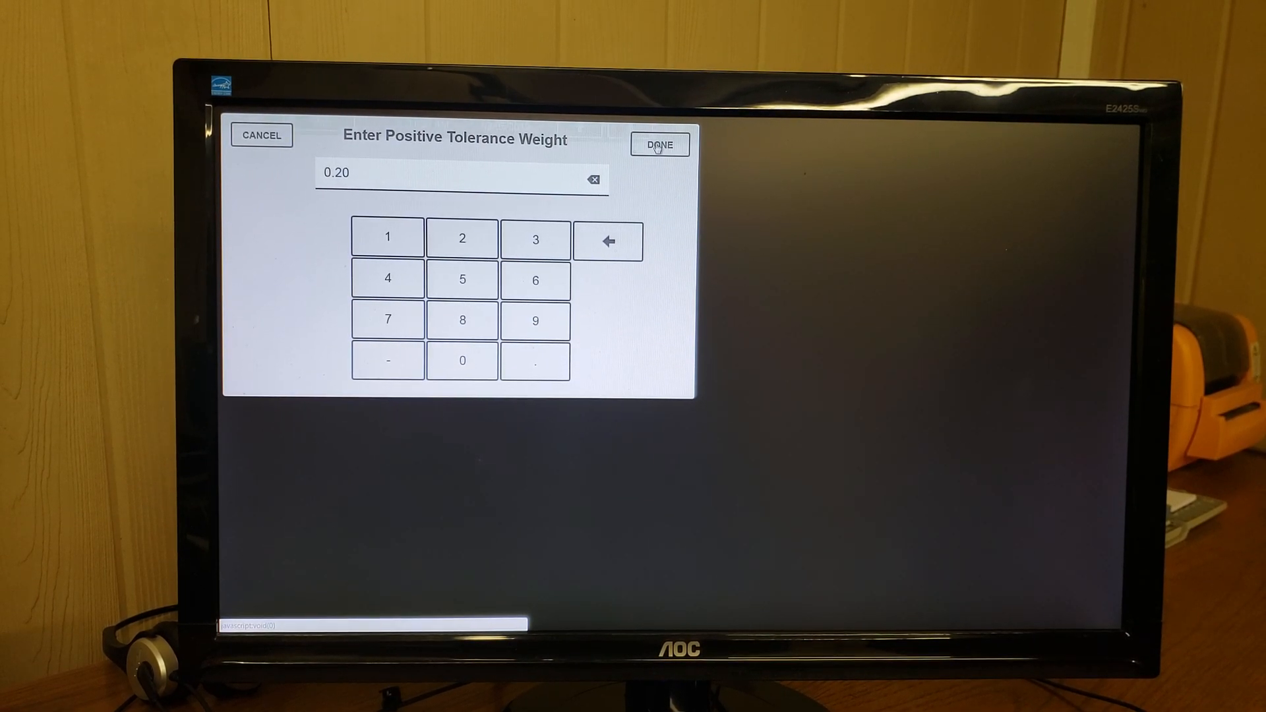
pyautogui.click(659, 145)
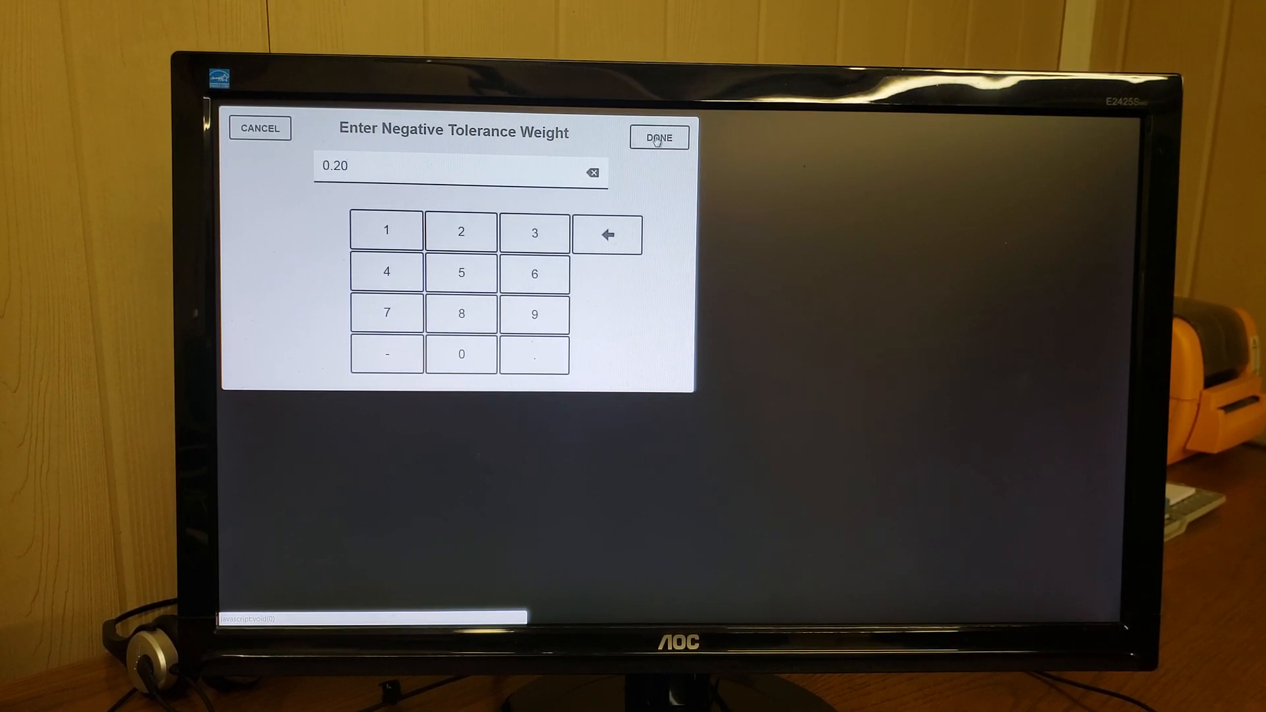
pyautogui.click(659, 134)
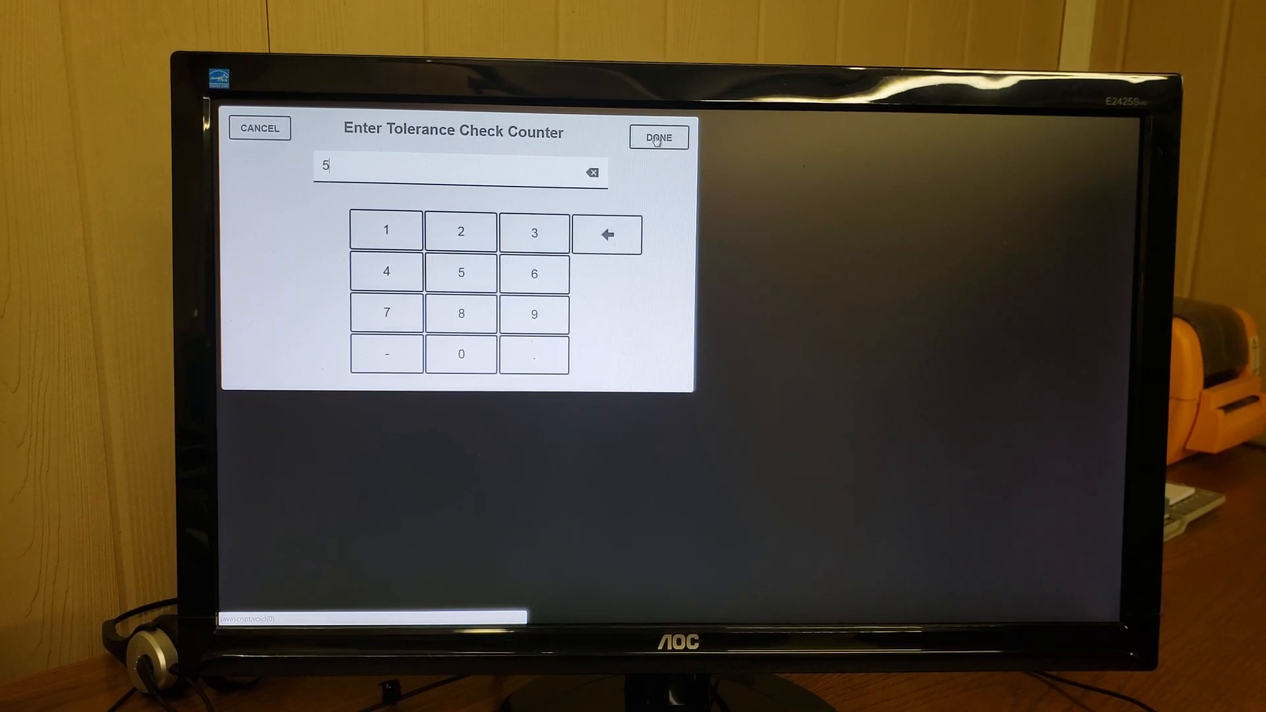
# Keep tolerance check counter 5, Multi-Dump 0, multi-dump delay 1 and cycles 0.
pyautogui.click(658, 137)
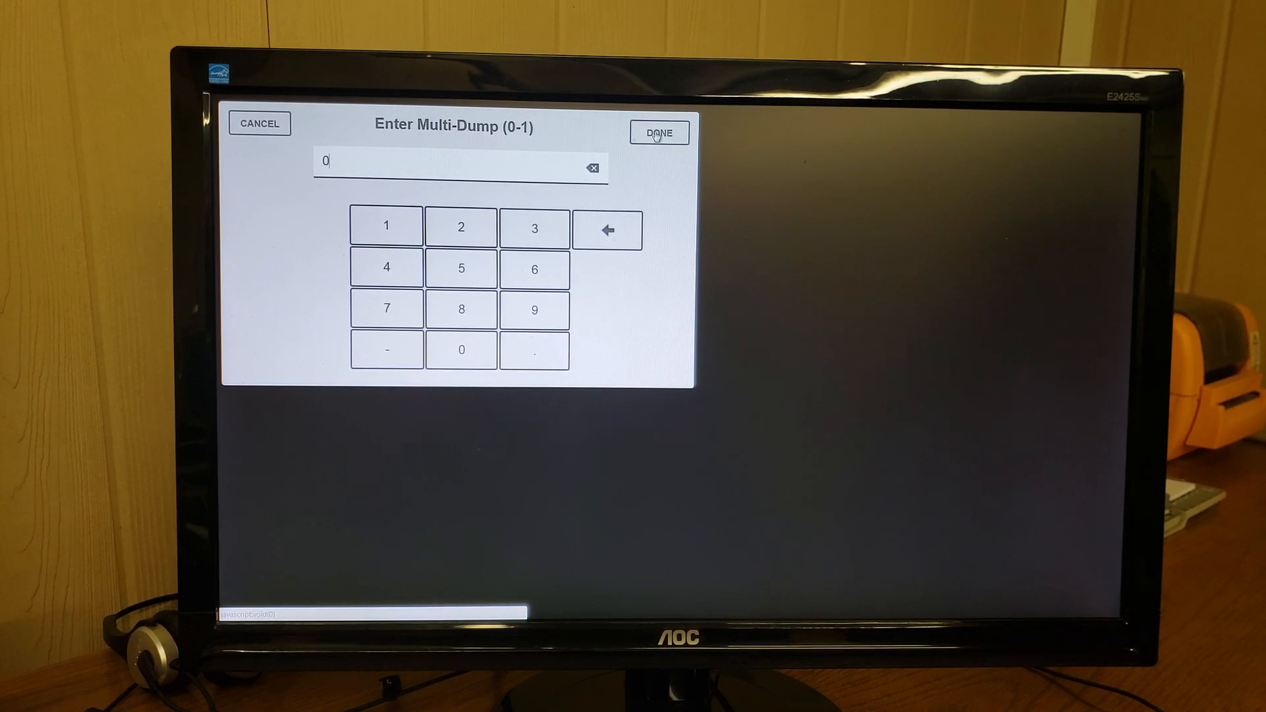
pyautogui.click(659, 130)
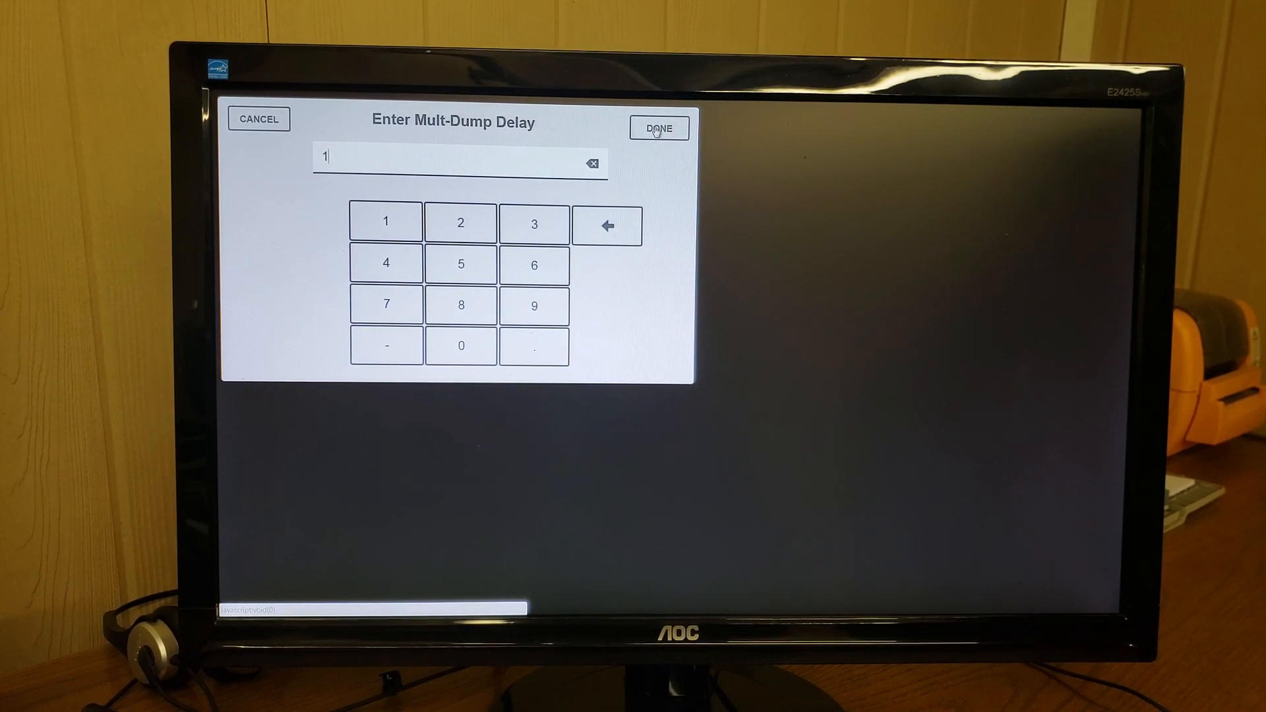
pyautogui.click(657, 128)
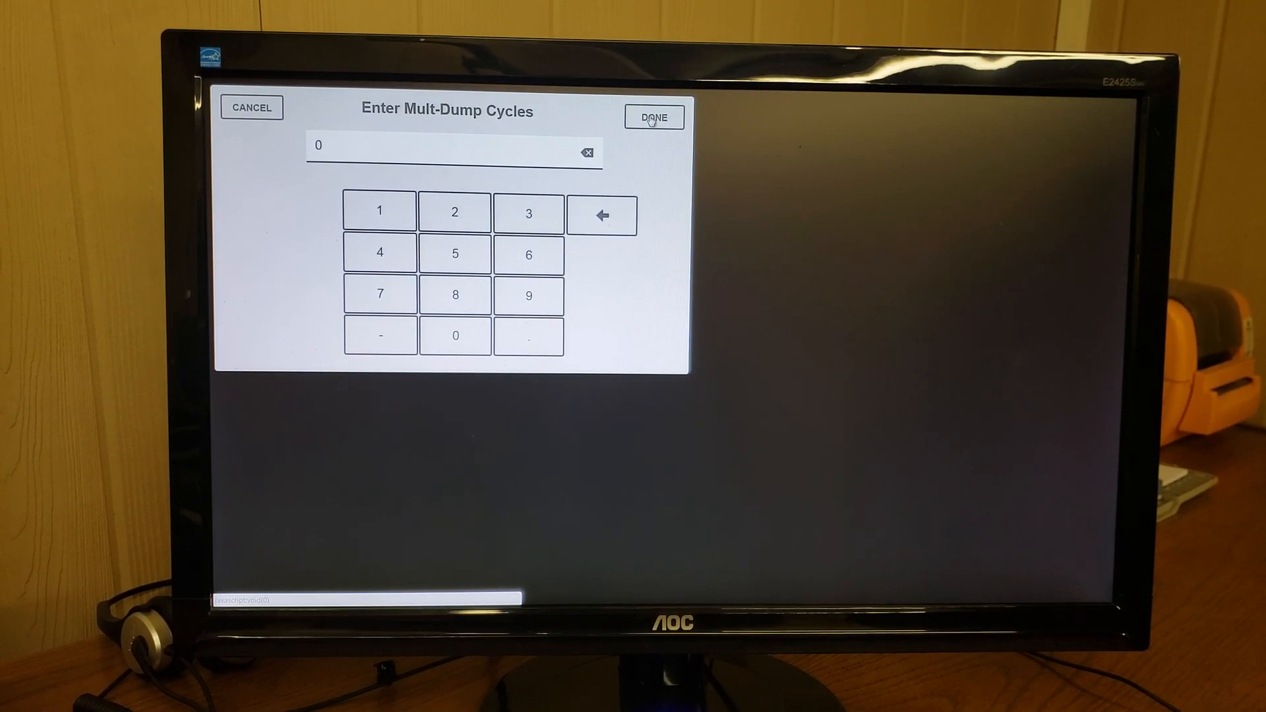
pyautogui.click(654, 117)
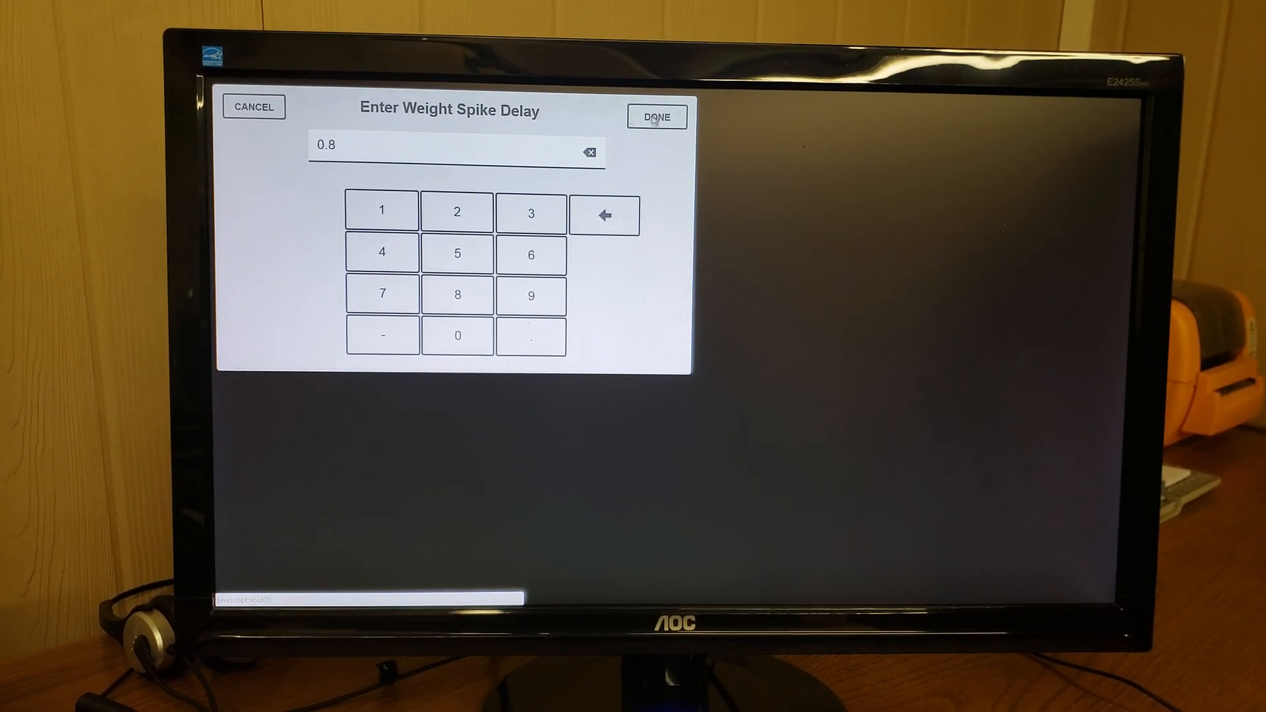
# Keep weight spike delay 0.8, fast filter 2, slow filter 3, and the data string settings.
pyautogui.click(655, 117)
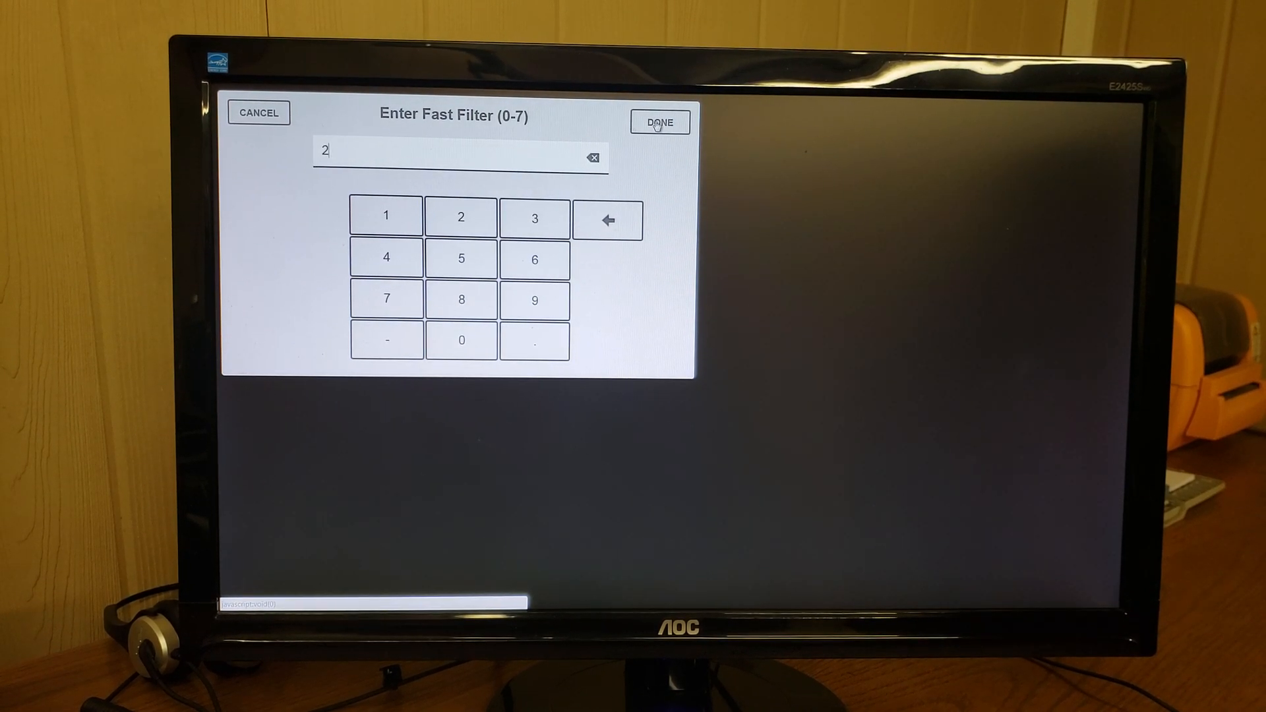
pyautogui.click(660, 122)
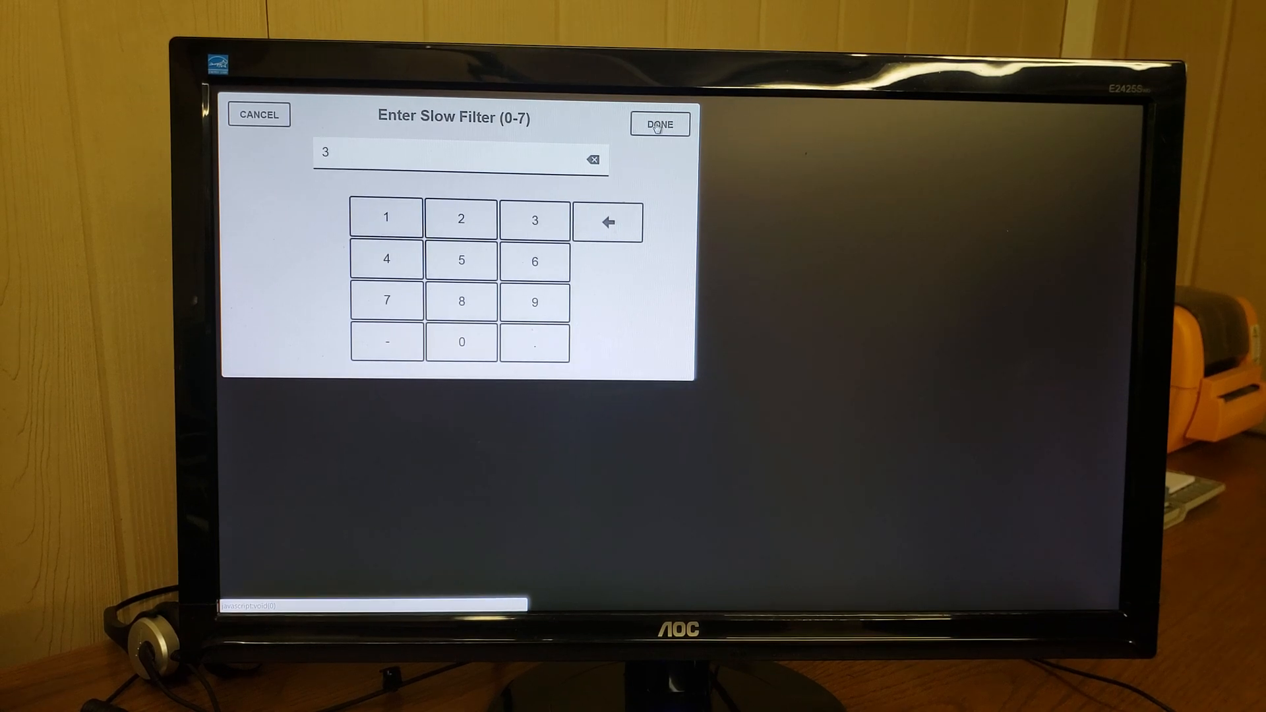
pyautogui.click(660, 124)
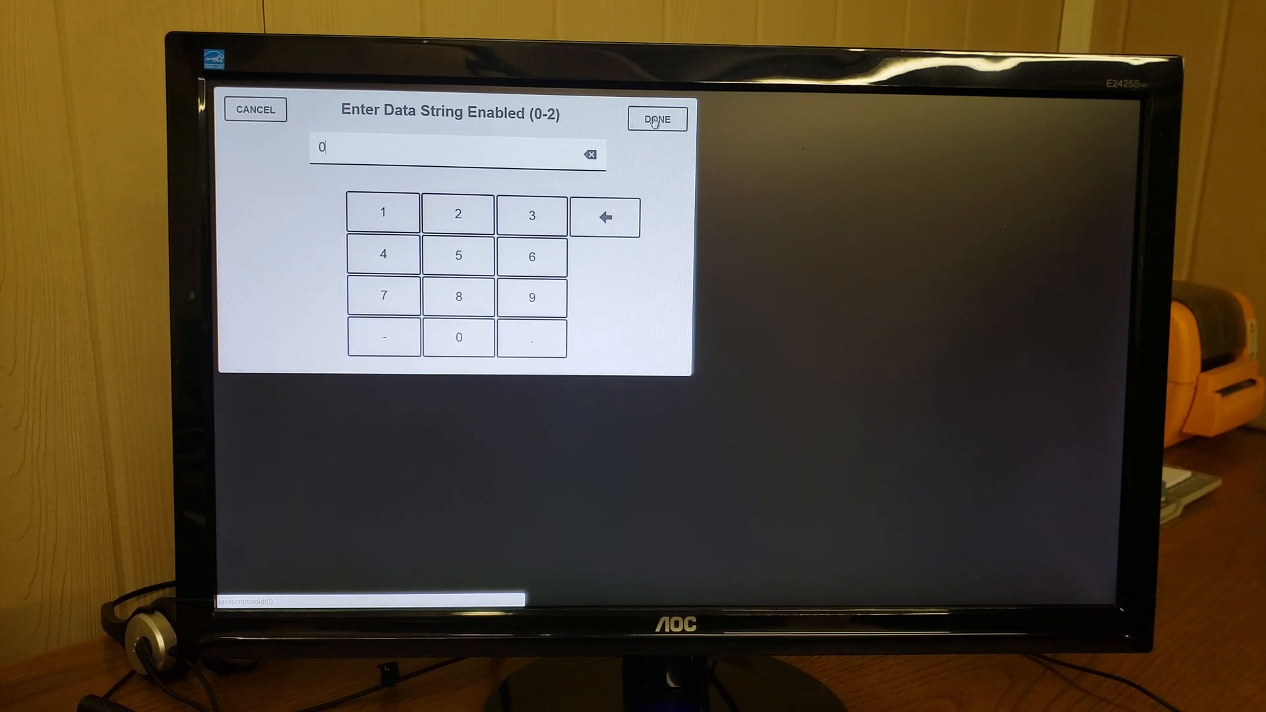
pyautogui.click(656, 118)
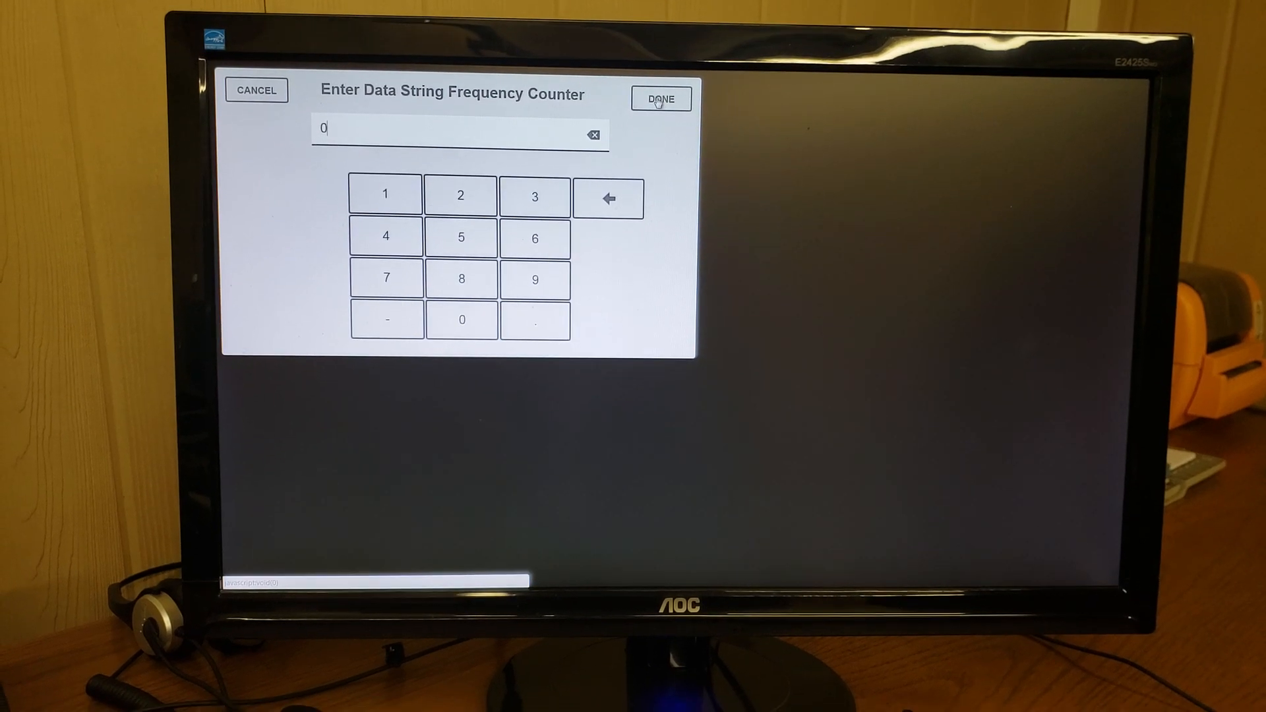
pyautogui.click(659, 99)
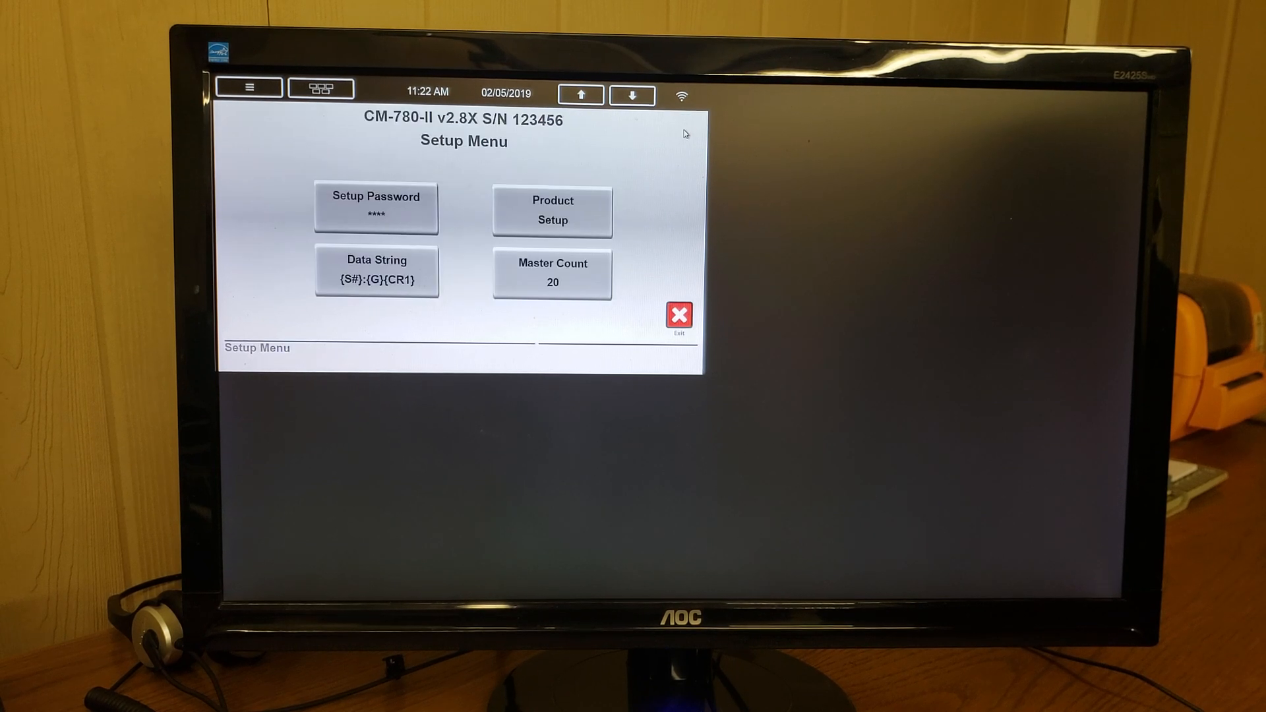
# Exit setup and select product 001, Product Name Here #123456, as active.
pyautogui.click(678, 315)
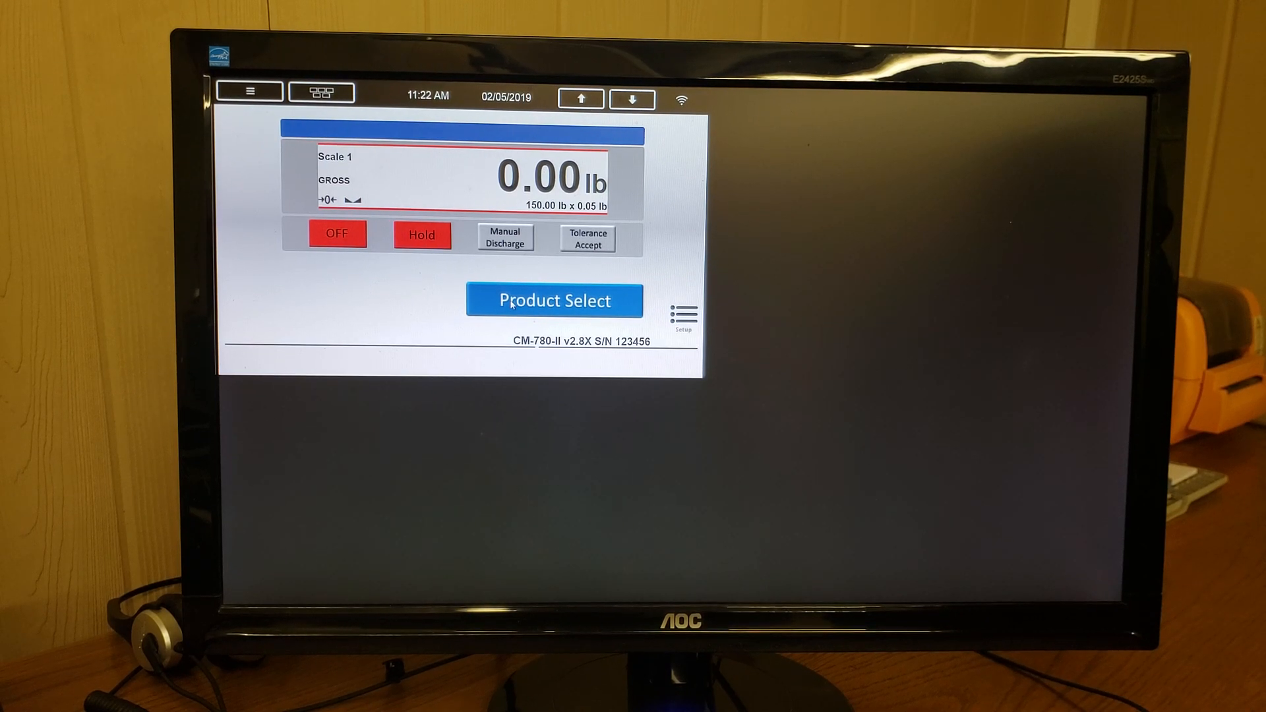
pyautogui.click(554, 300)
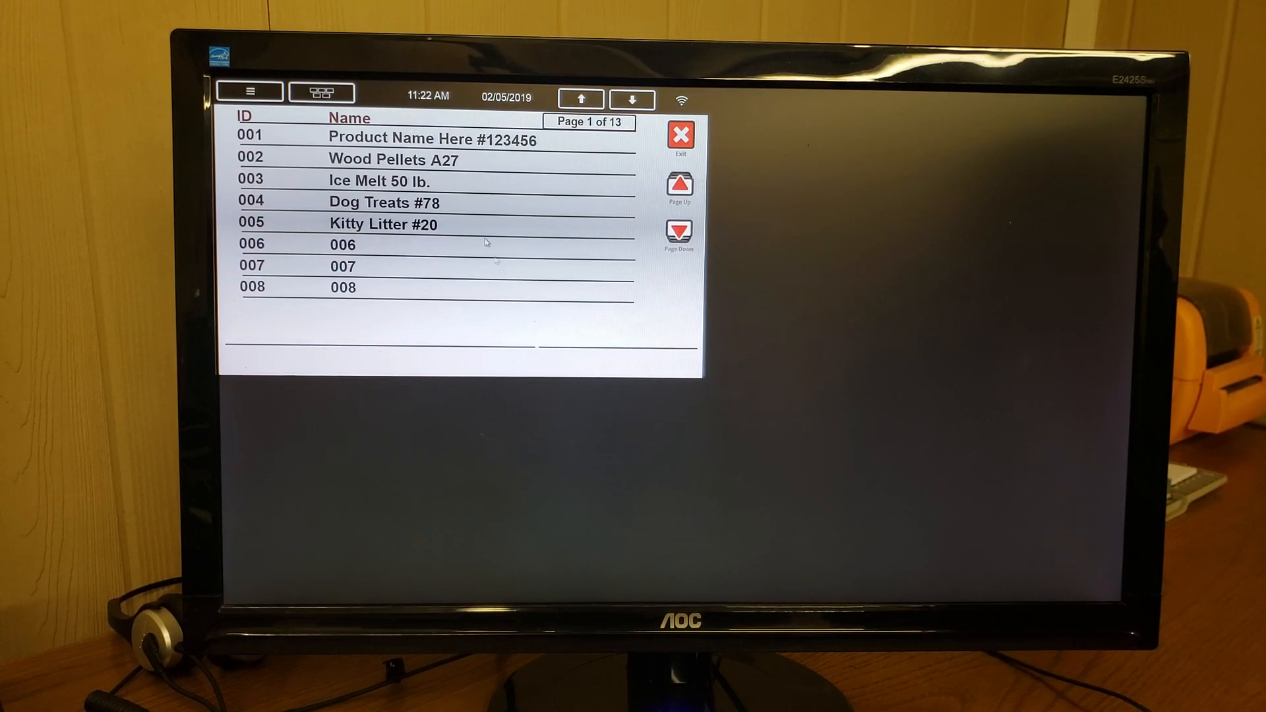
pyautogui.click(412, 139)
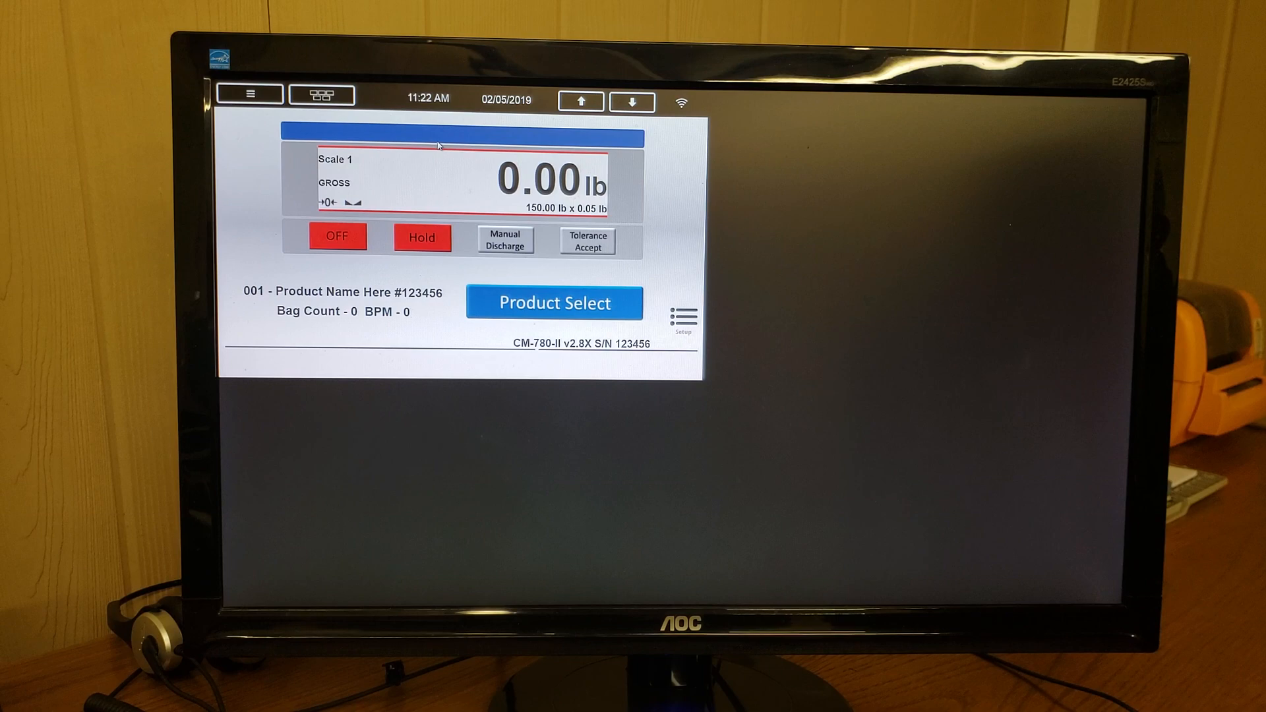
pyautogui.moveTo(674, 255)
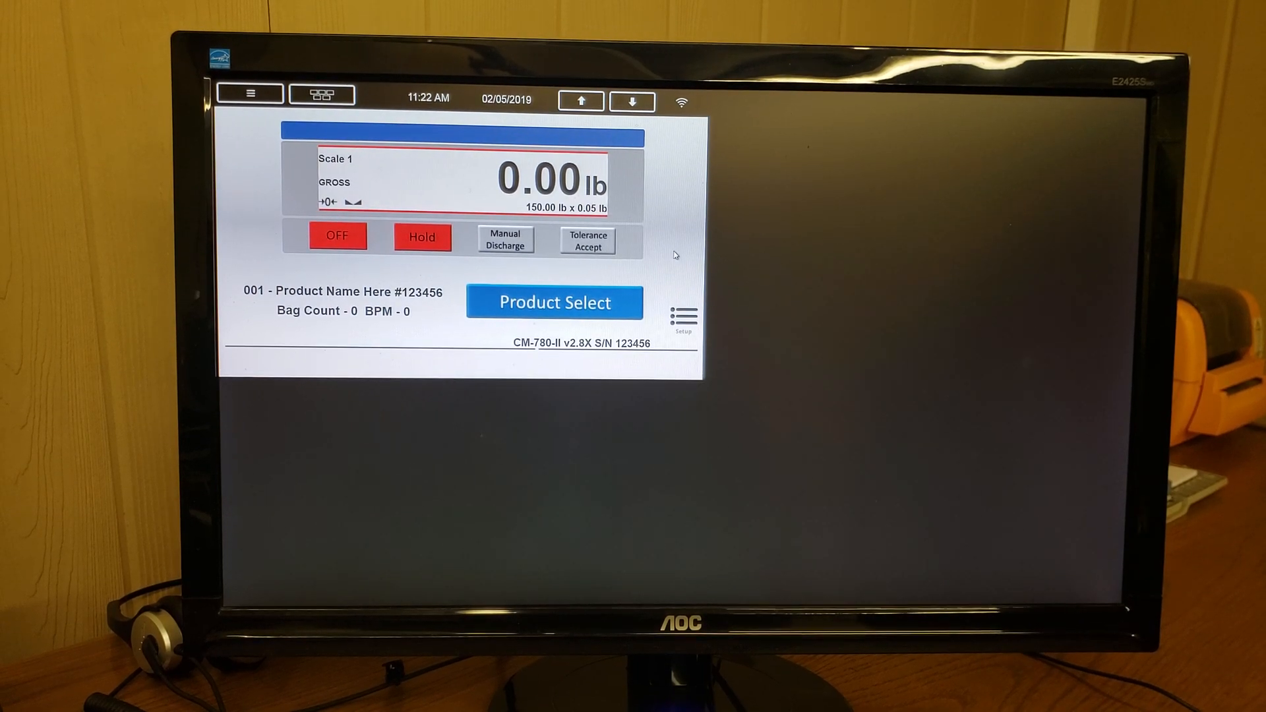